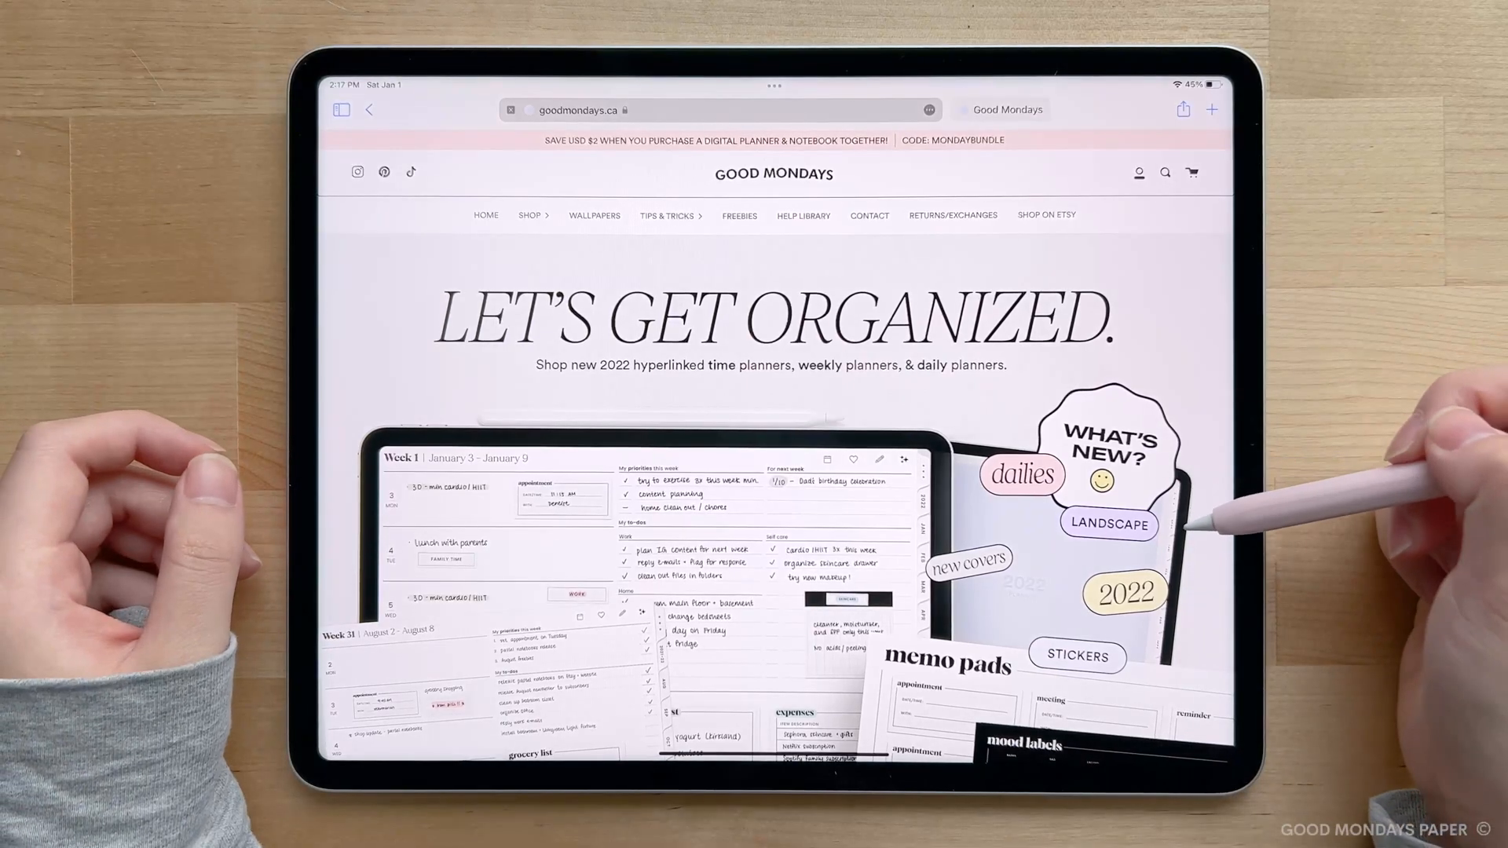
Scroll the Good Mondays homepage through the 2022 time, weekly and daily planner sections
scroll("down", 3)
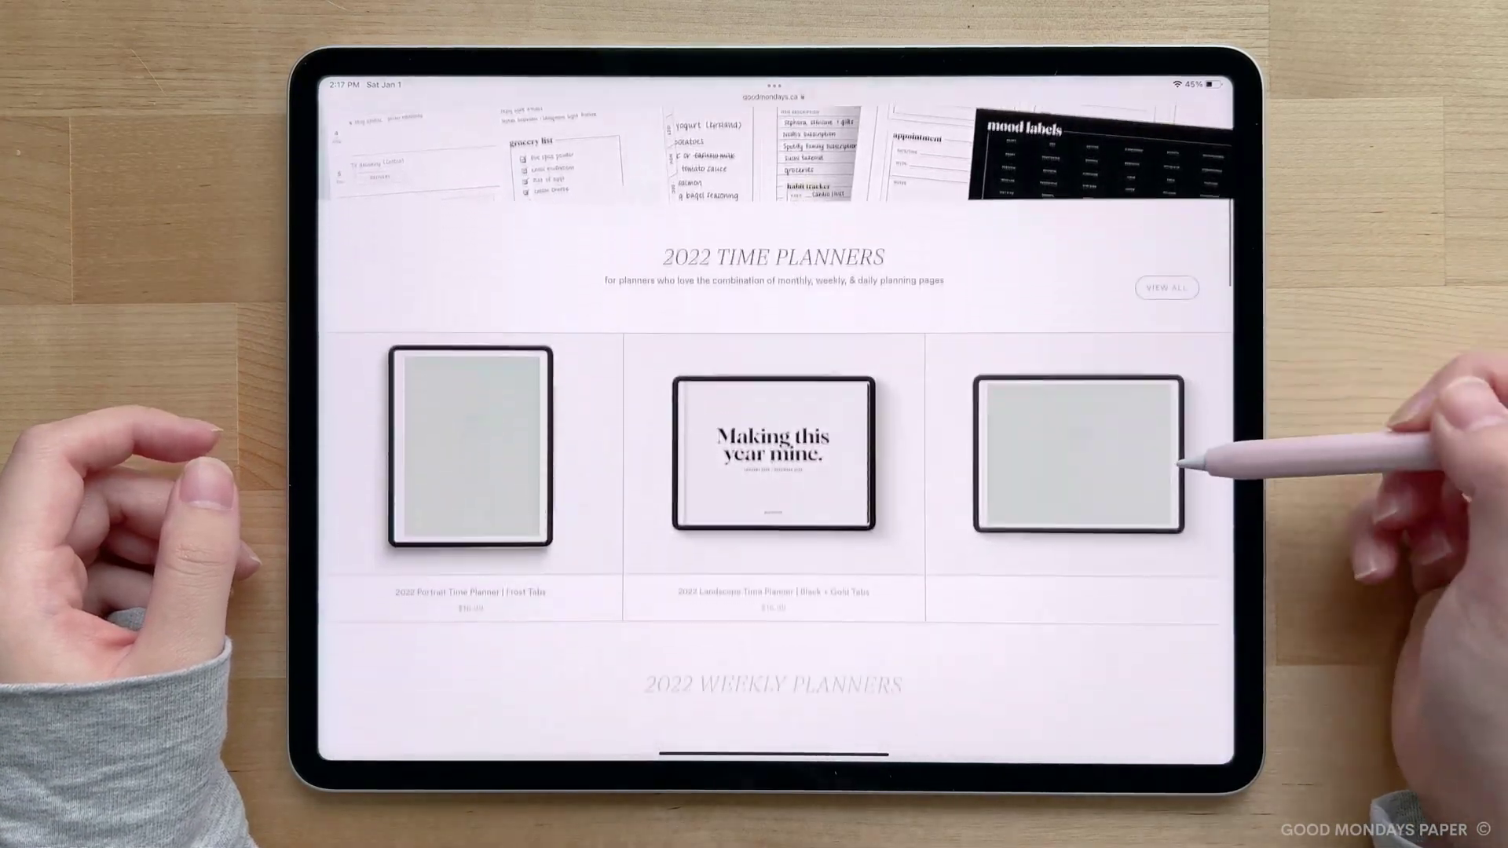
scroll("down", 3)
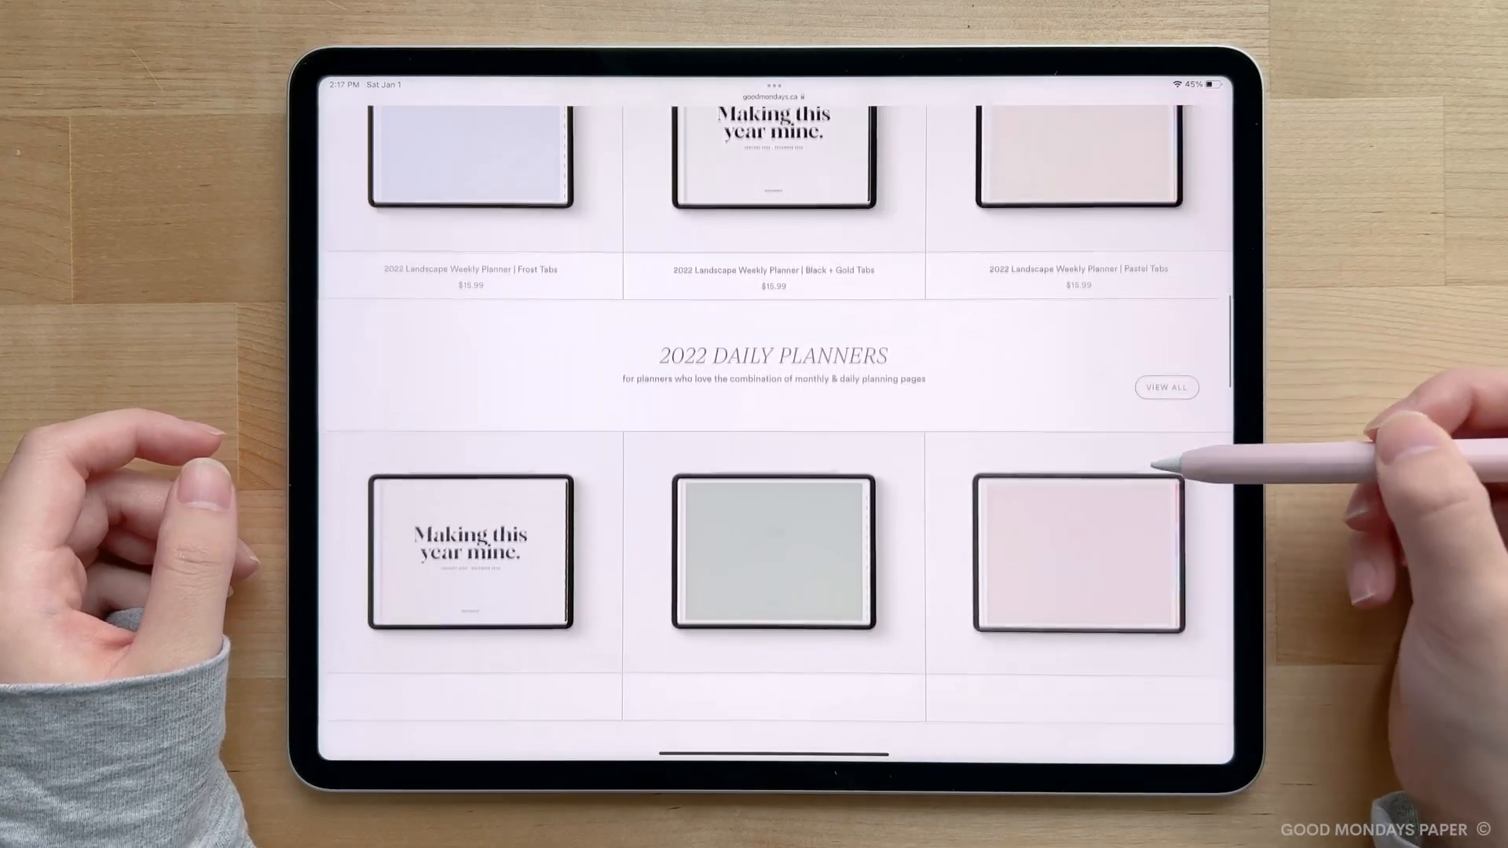
scroll("down", 3)
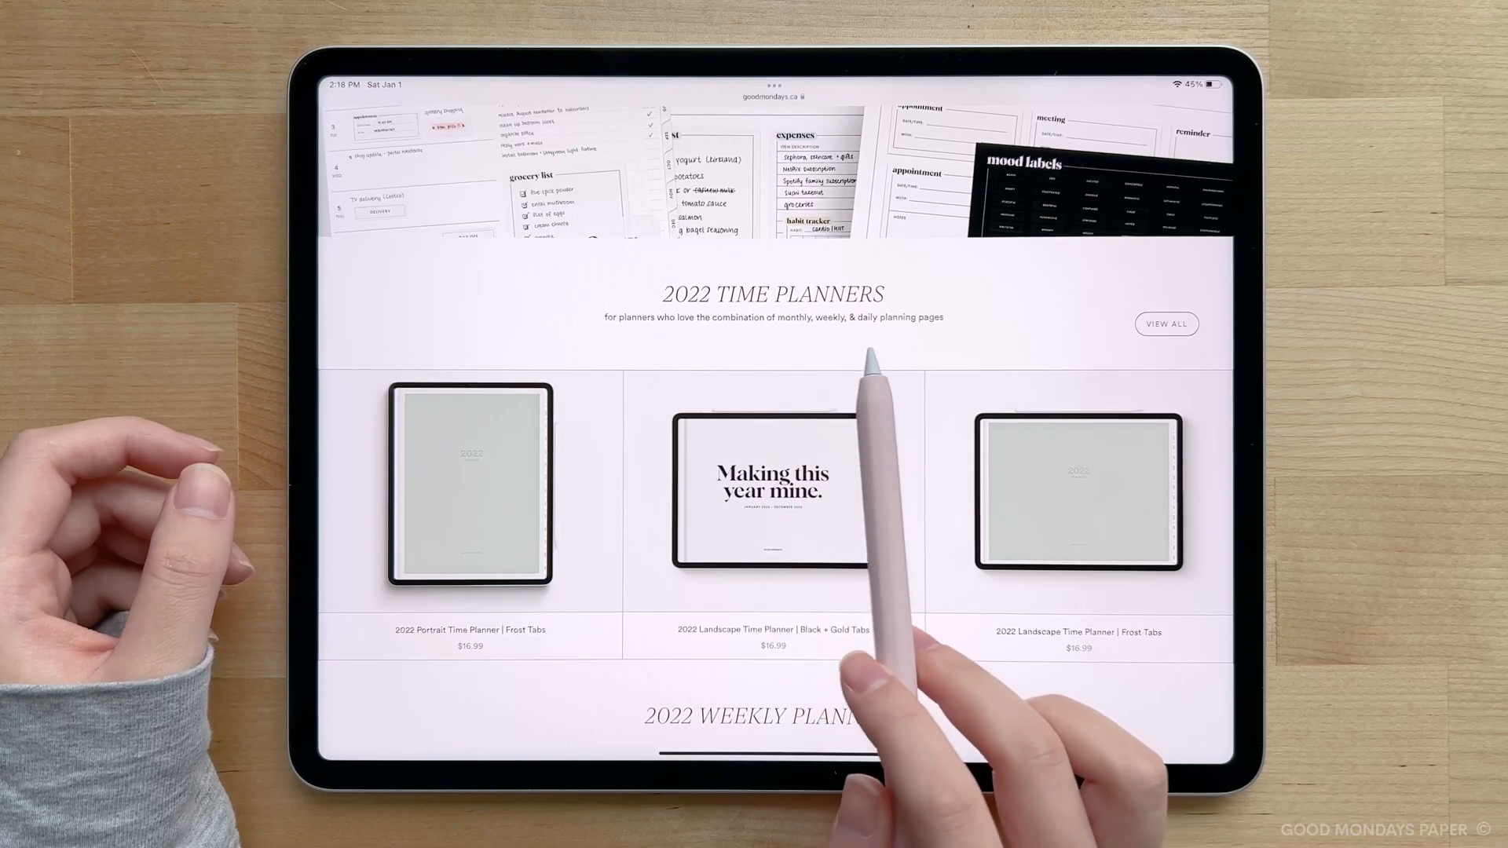
scroll("down", 3)
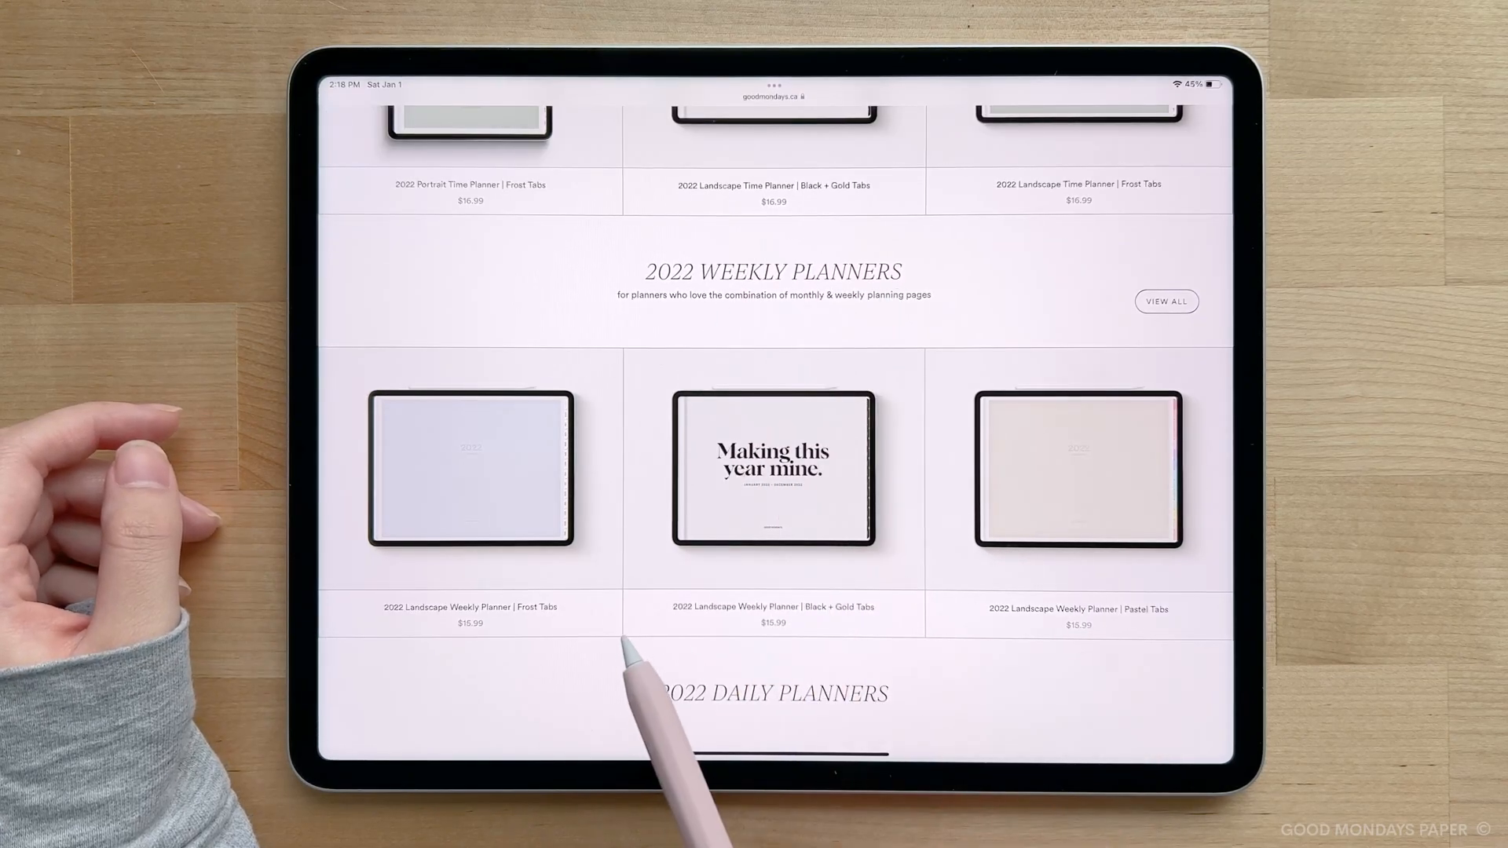
scroll("down", 3)
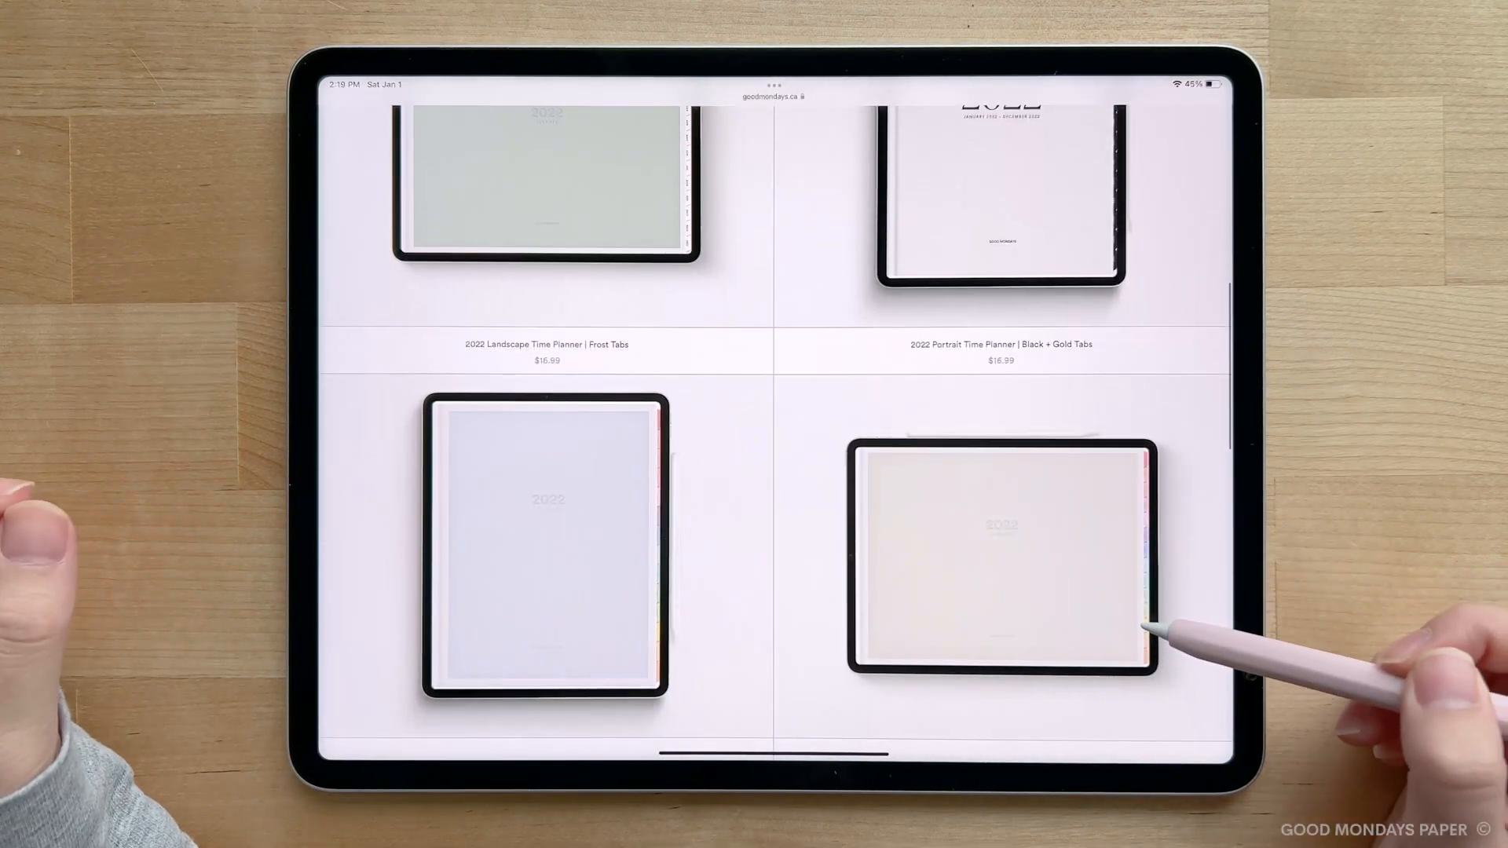
scroll("down", 3)
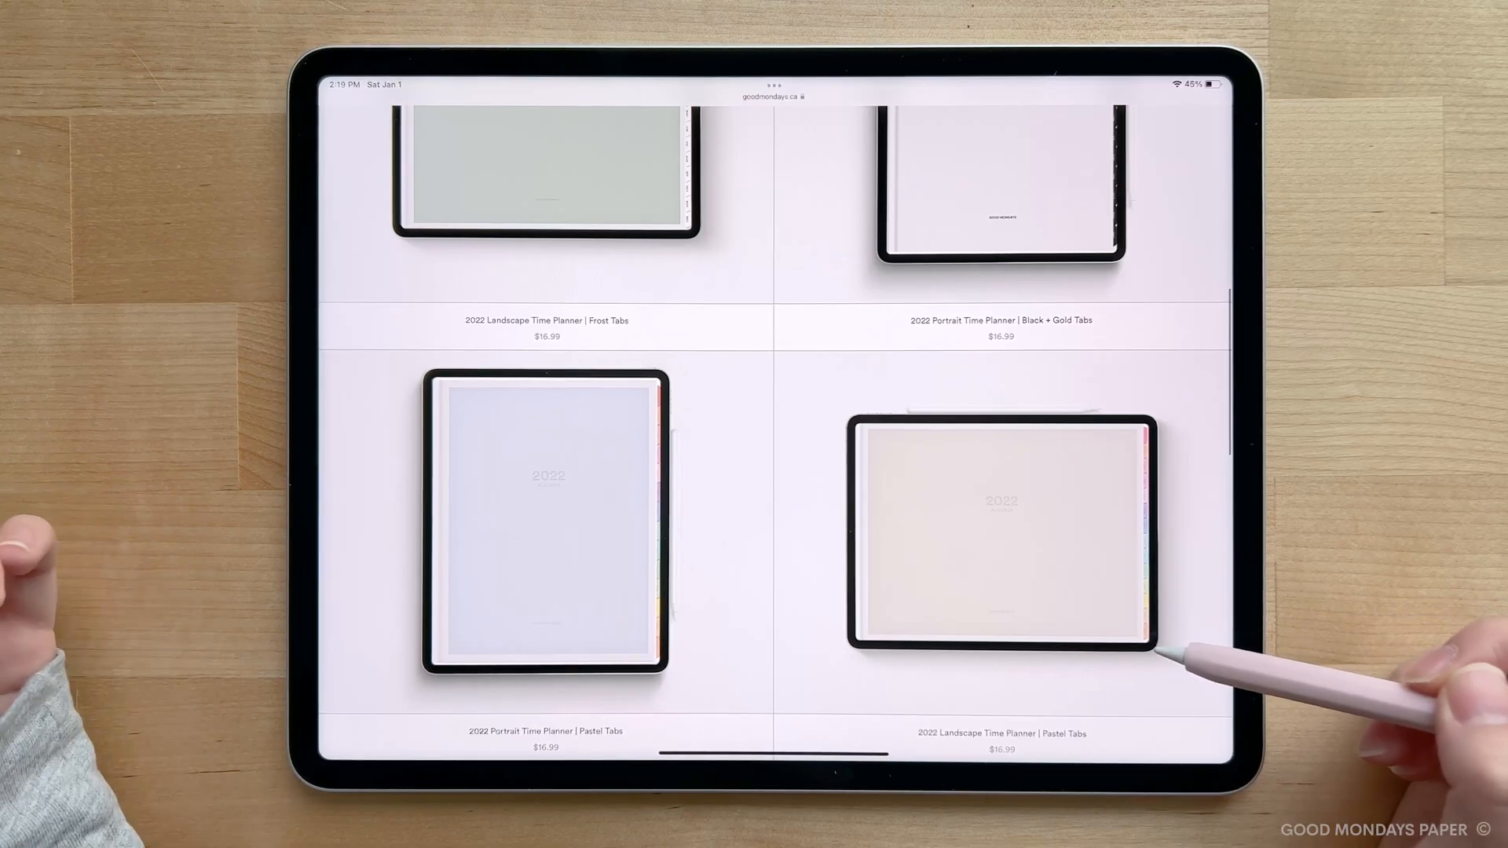
scroll("down", 3)
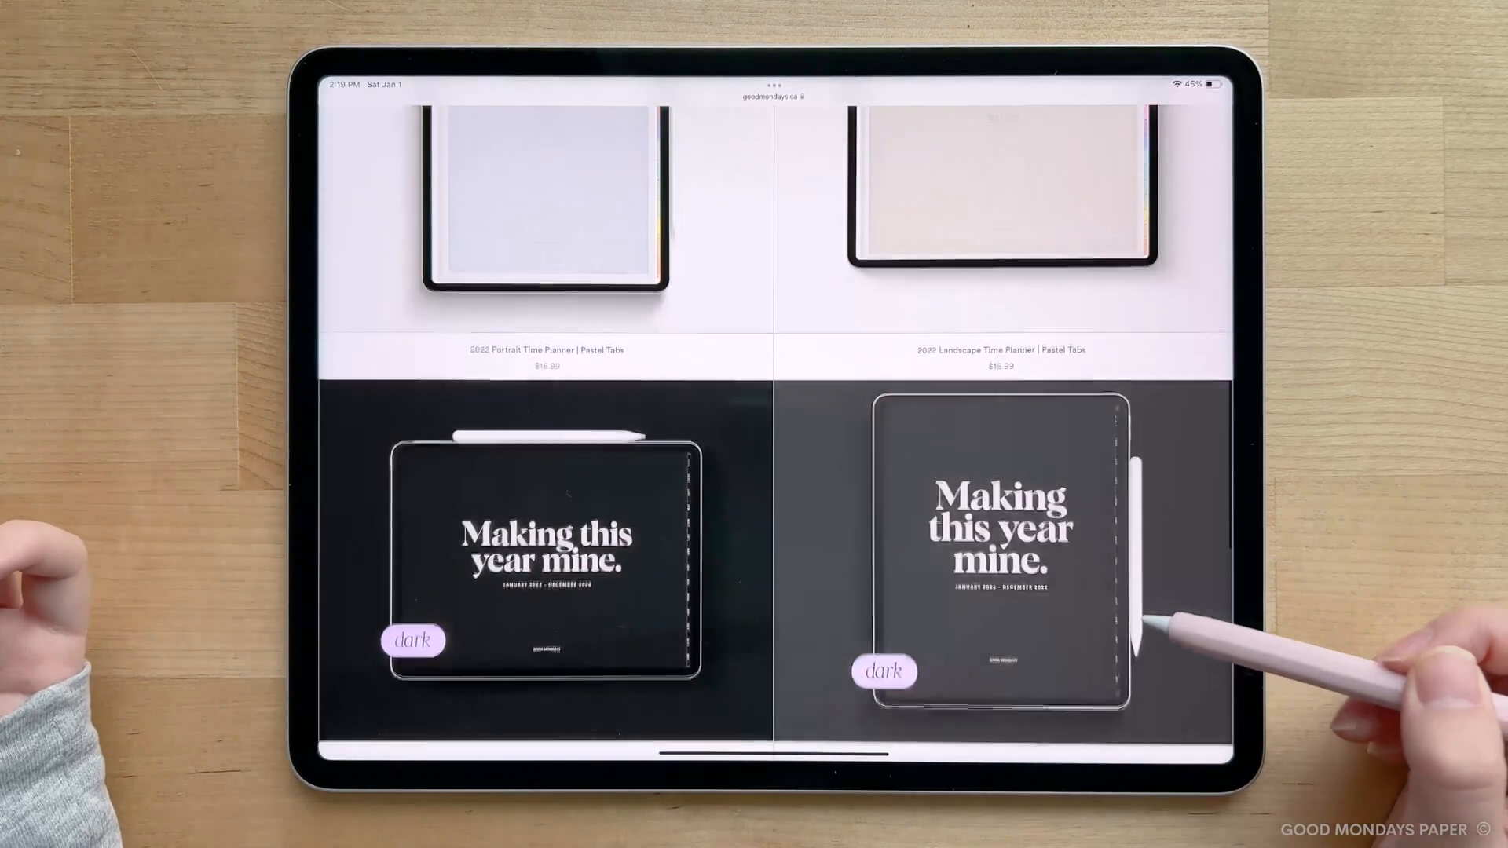
scroll("down", 3)
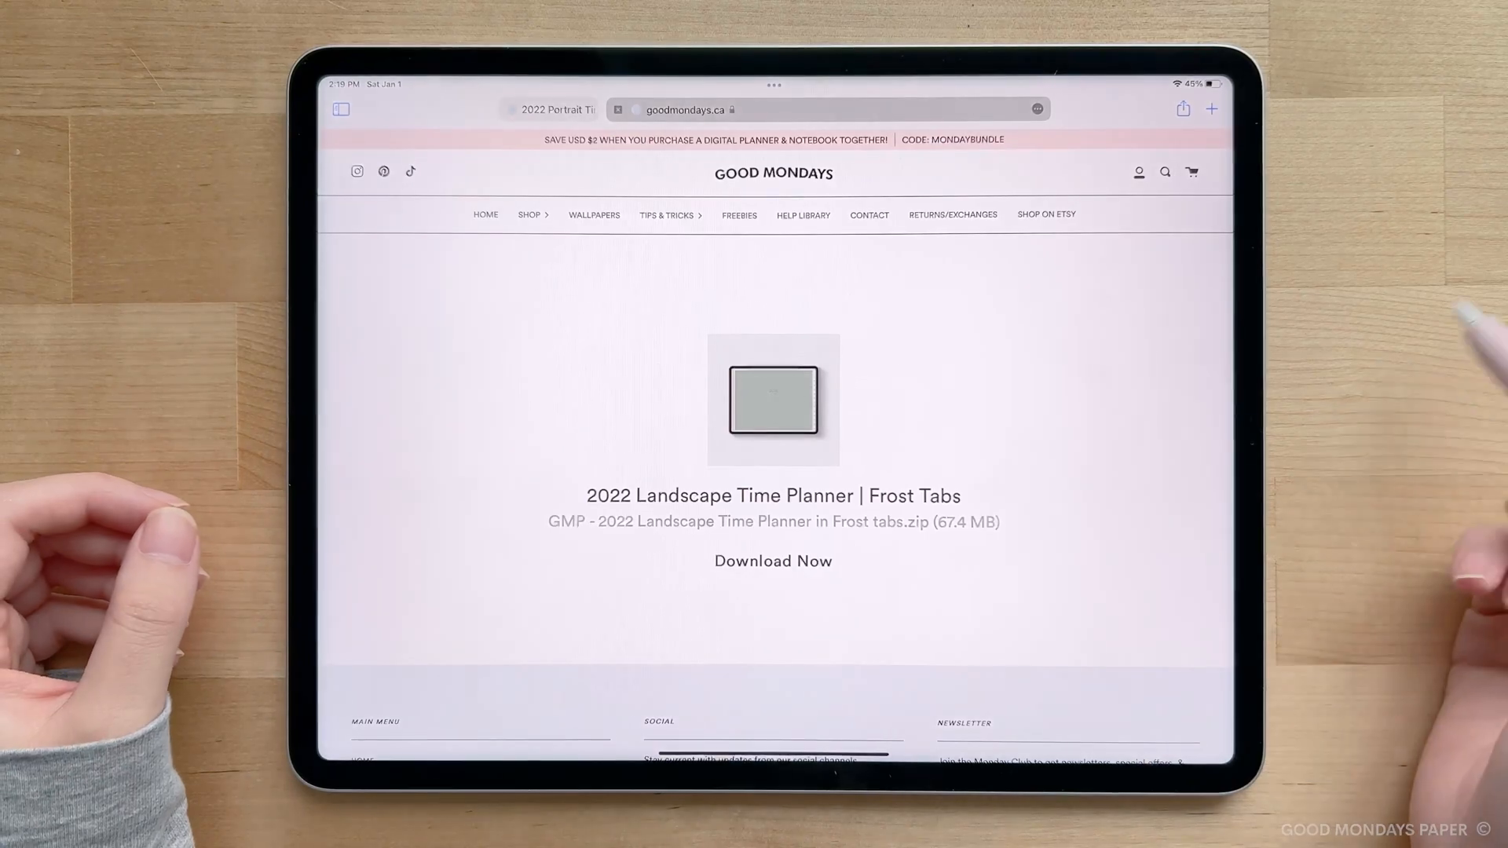
mouse_move(1188, 685)
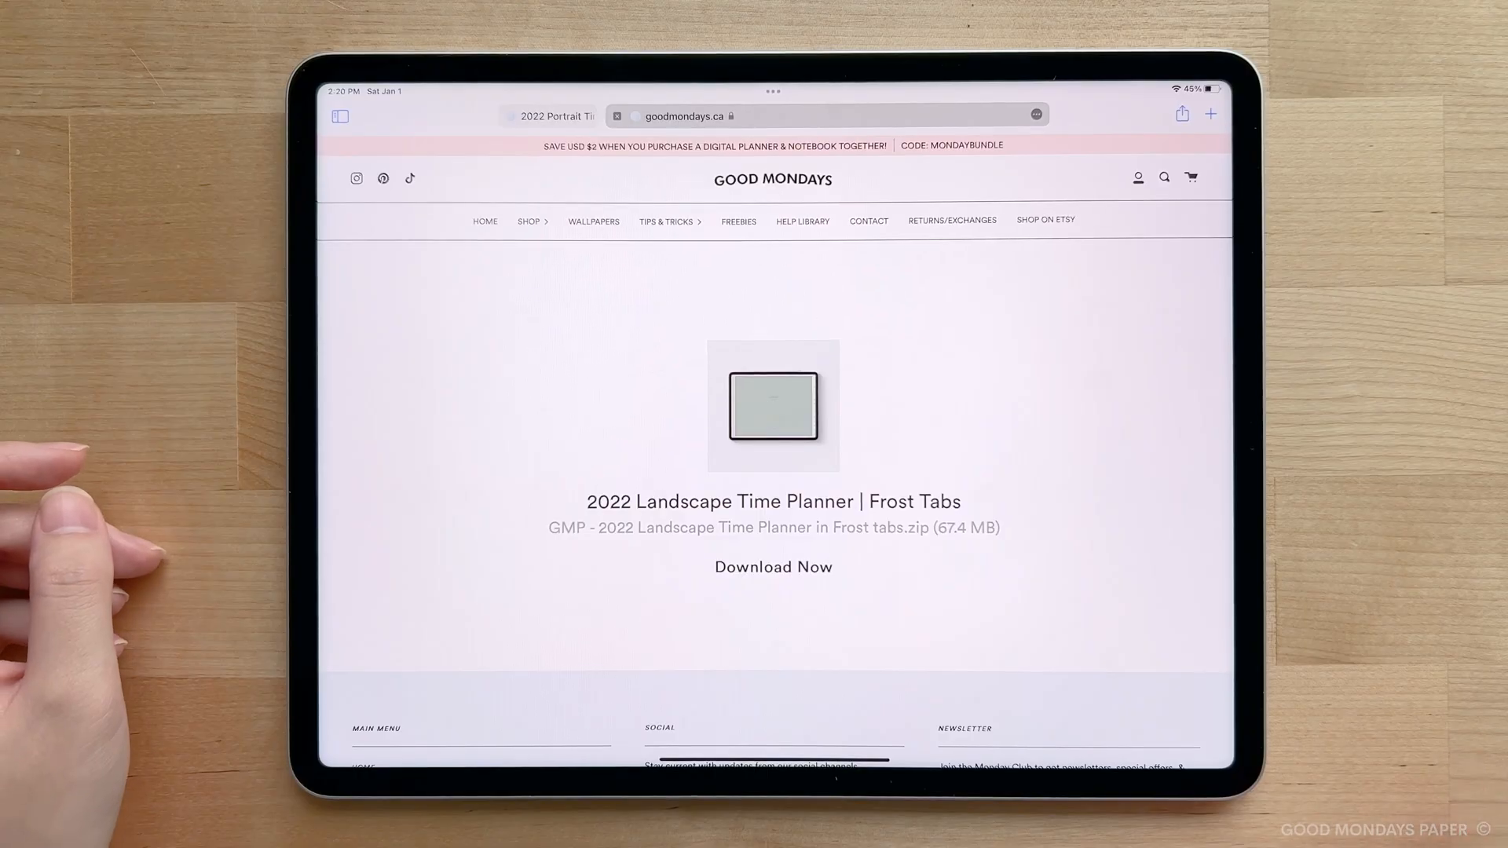
Download the 2022 Landscape Time Planner Frost Tabs zip and show the Downloads list
left_click(773, 567)
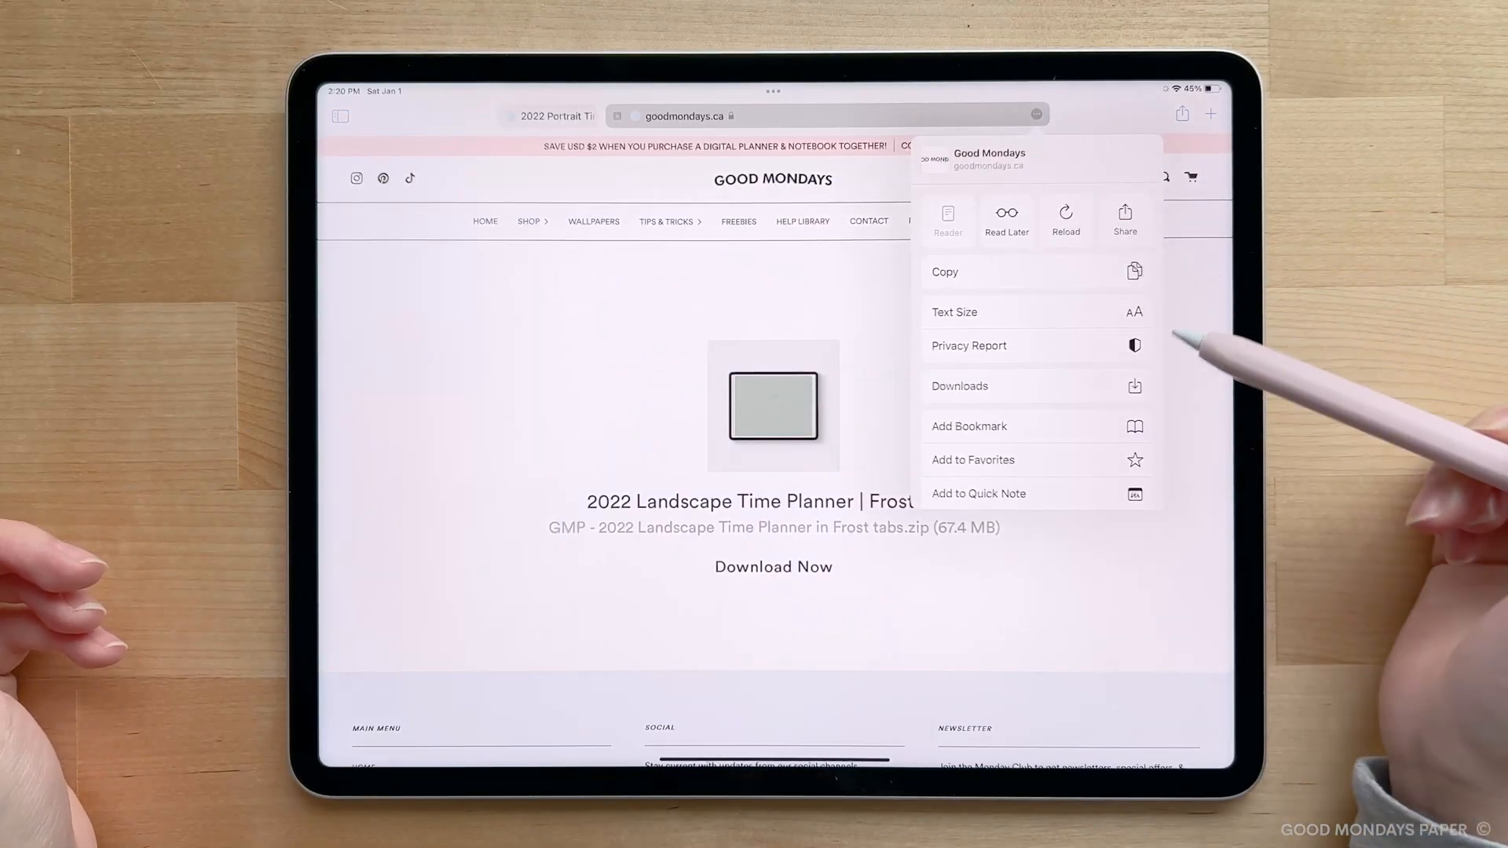
left_click(959, 385)
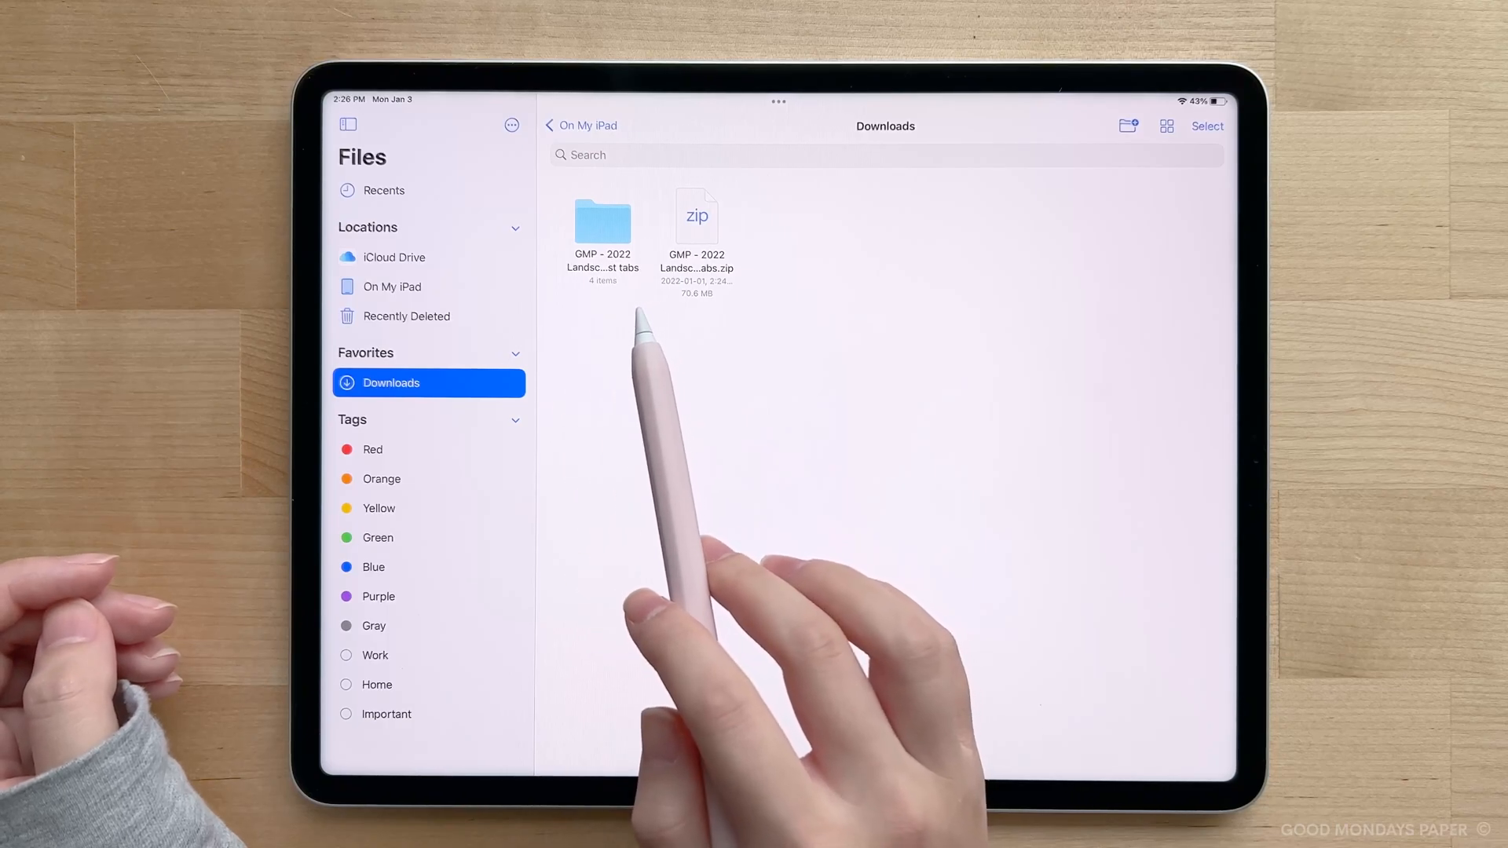
Open the extracted GMP folder and preview the Monday Frost Classic 2022 planner PDF
double_click(602, 220)
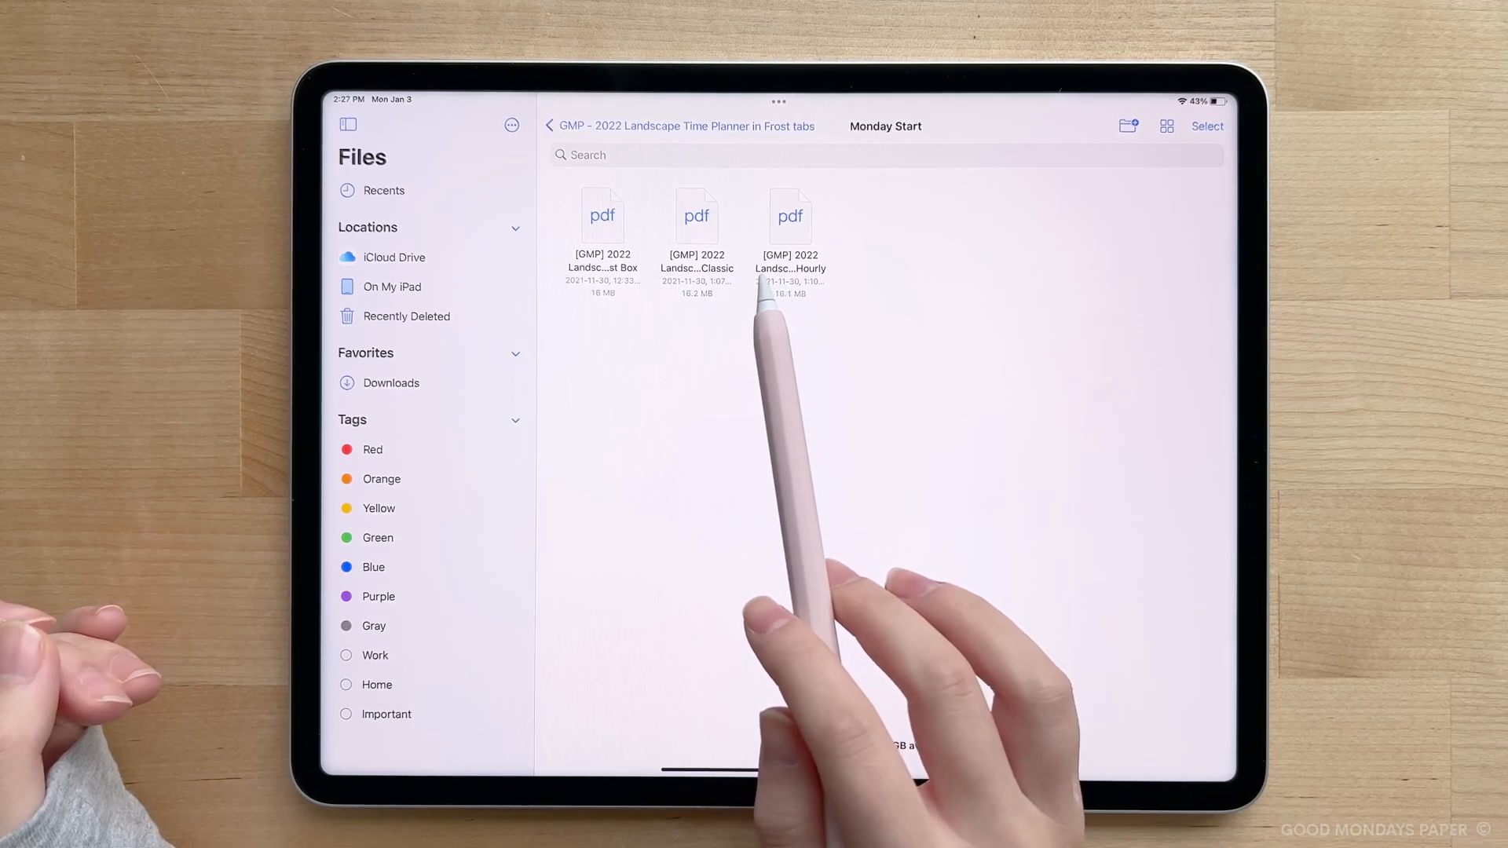
left_click(551, 125)
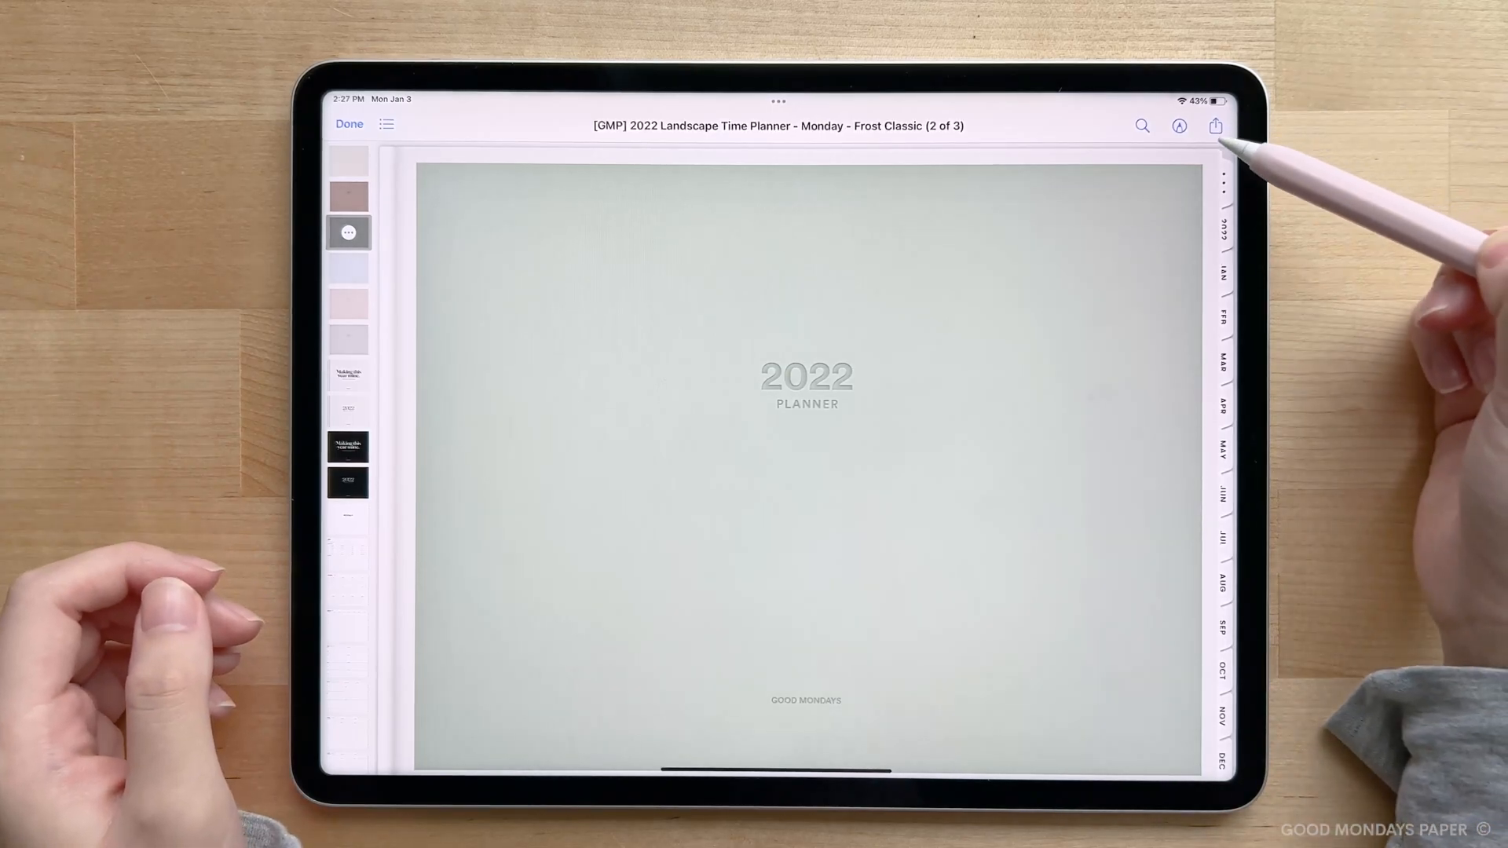
Share the Monday Frost Classic planner PDF to GoodNotes
left_click(1215, 126)
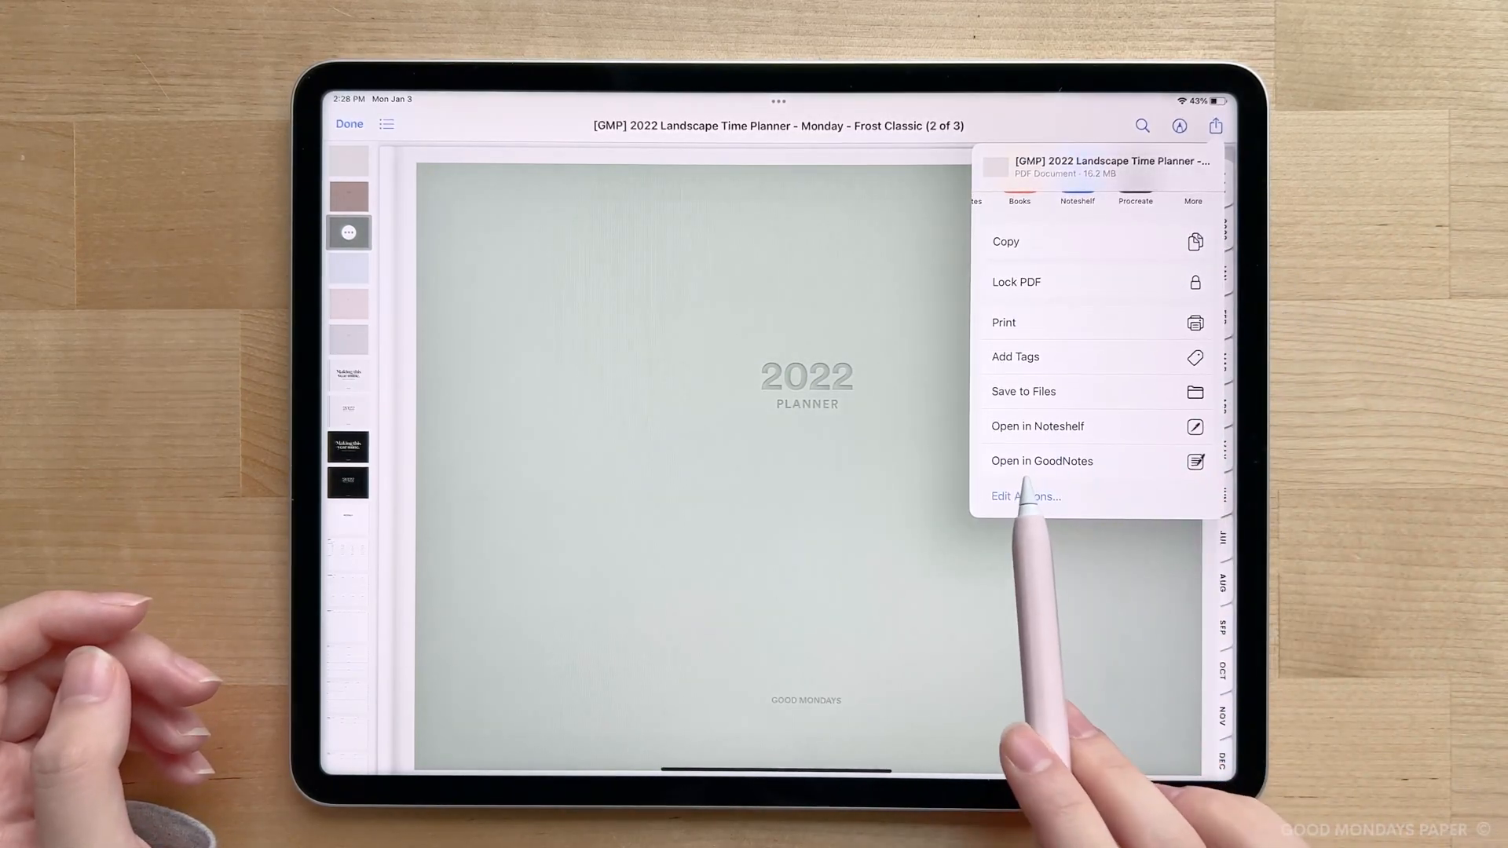
left_click(1041, 461)
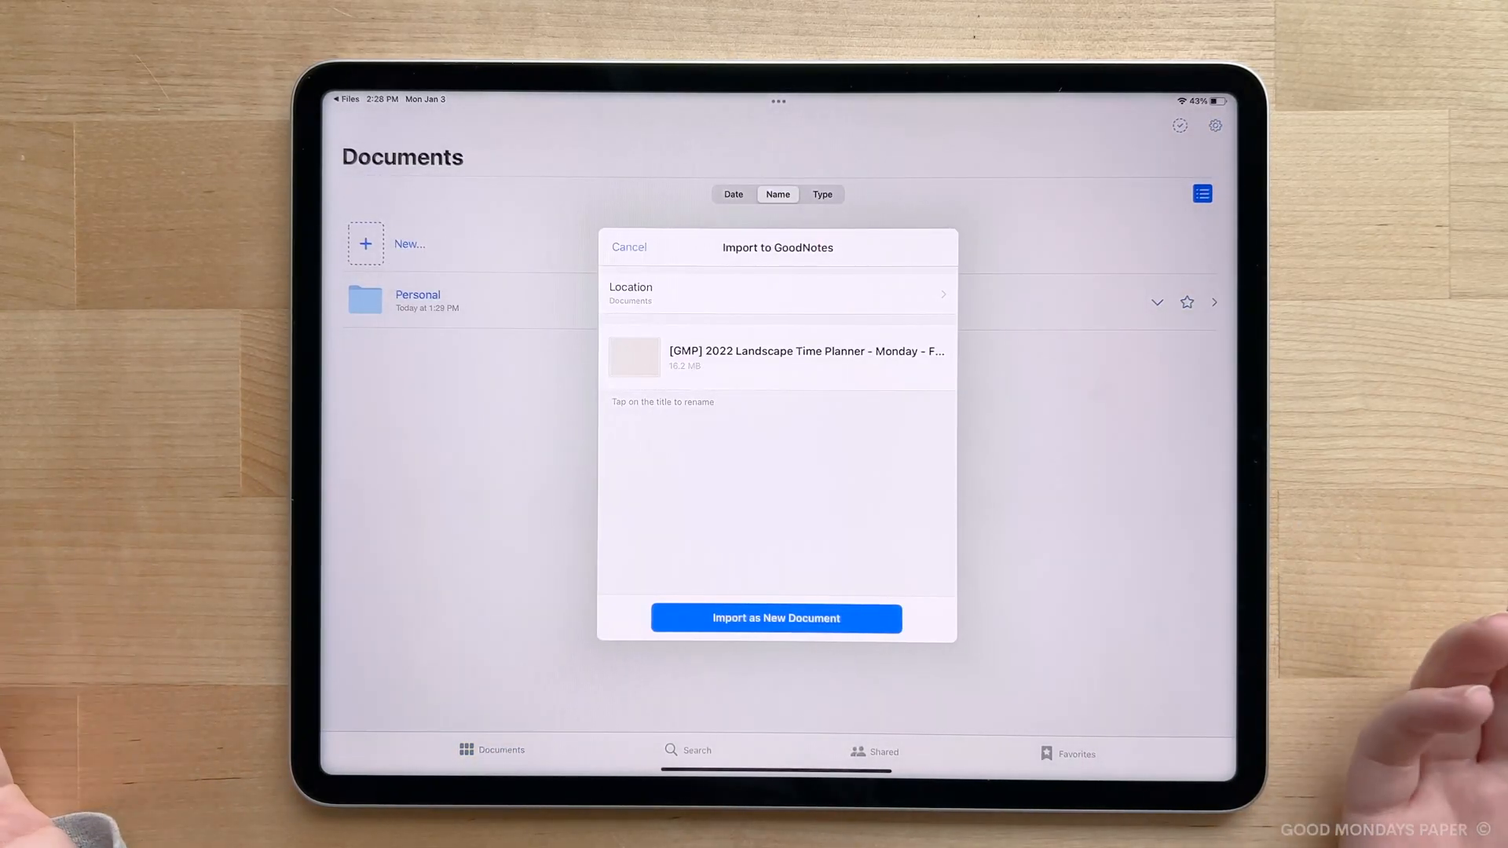
Import the planner PDF as a new GoodNotes document titled 'My Planner'
left_click(806, 351)
type("My Planner")
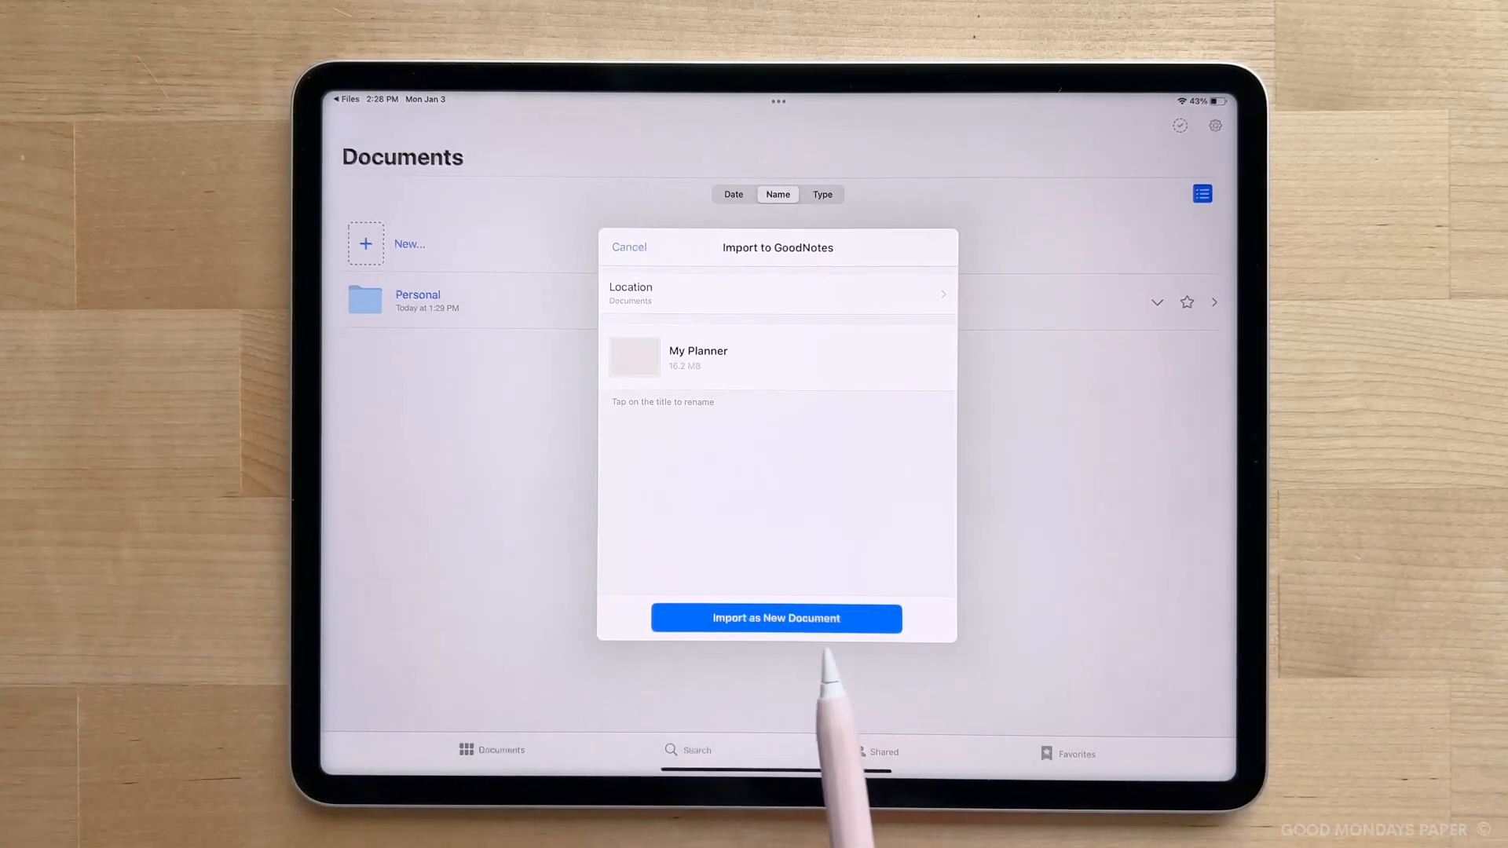
left_click(775, 618)
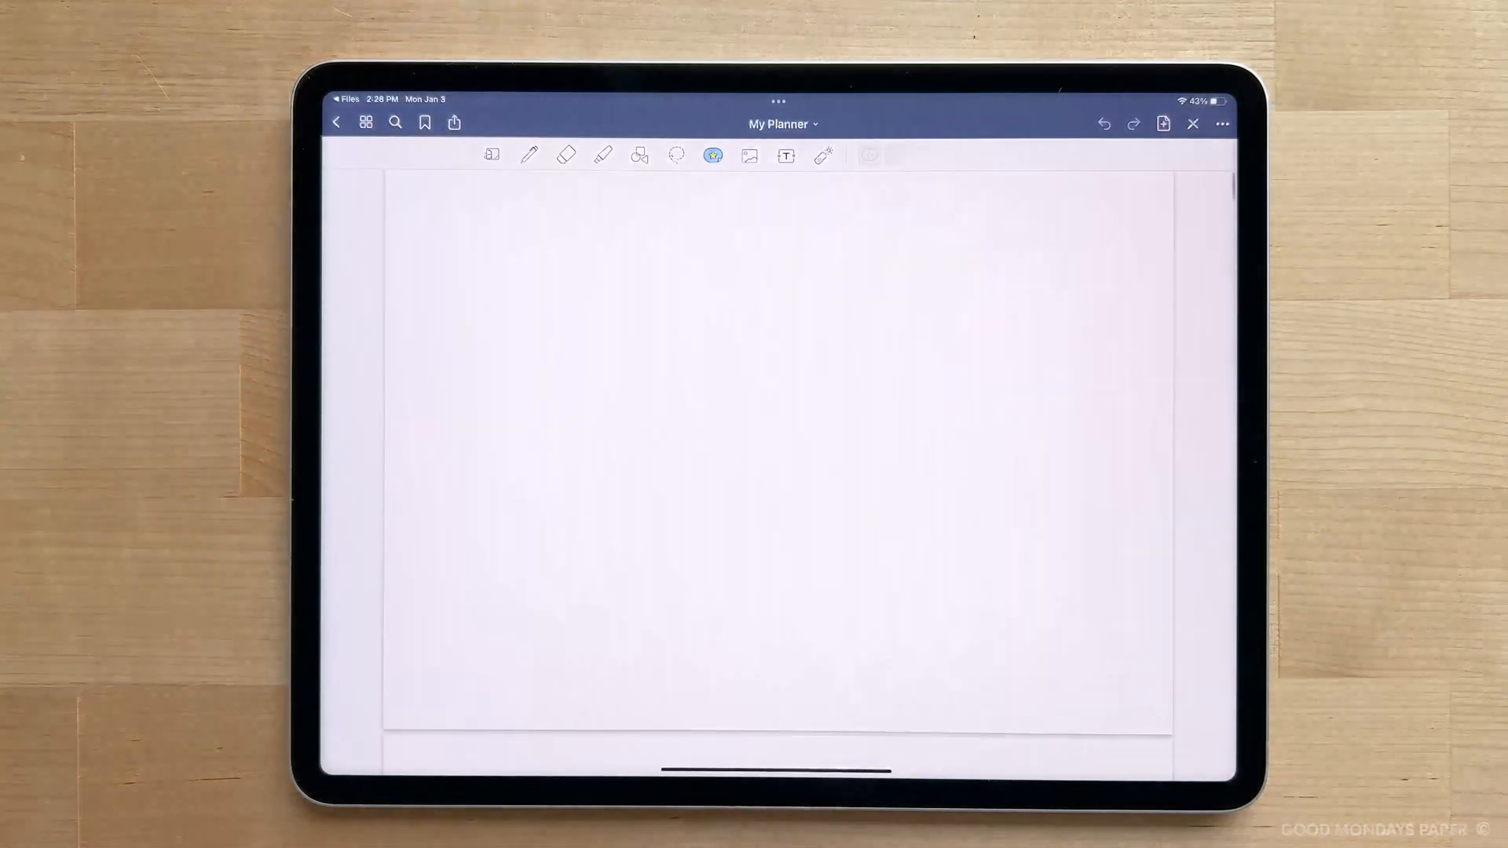
left_click(528, 155)
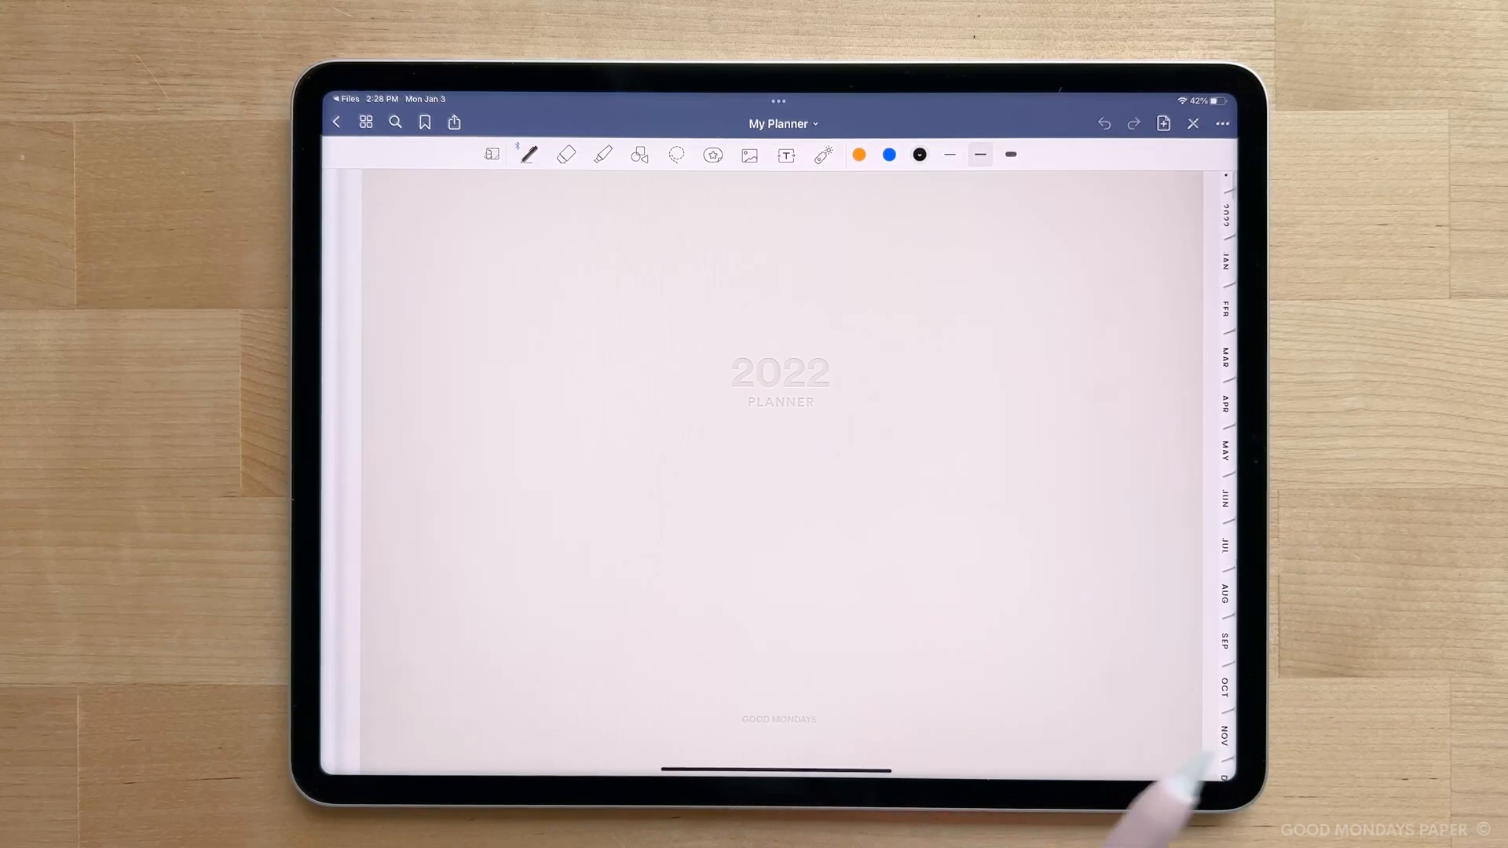
mouse_move(1480, 305)
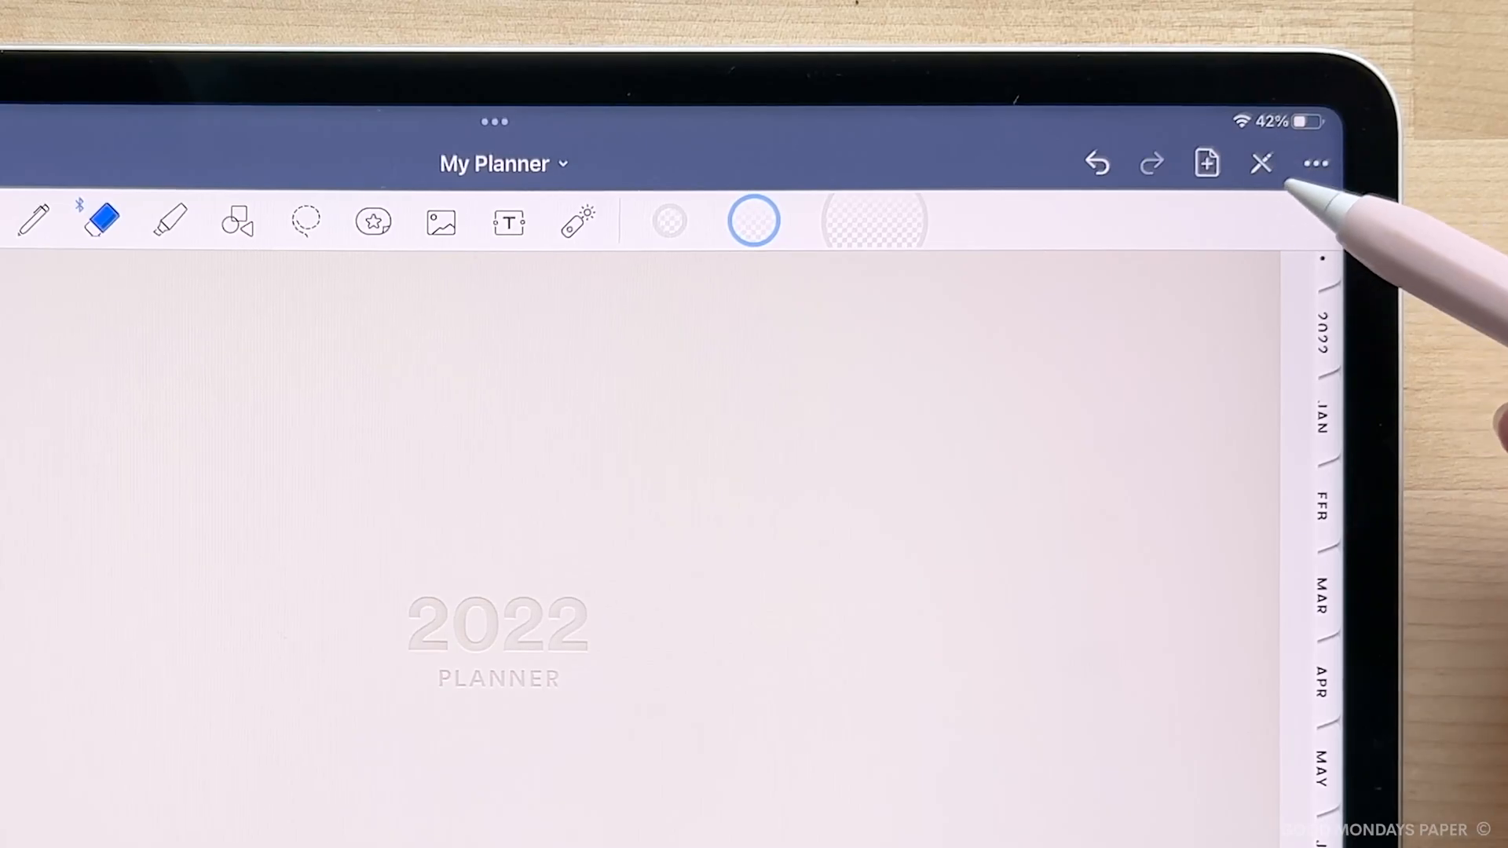
Open My Planner's extra options menu to switch on read-only mode
left_click(1259, 163)
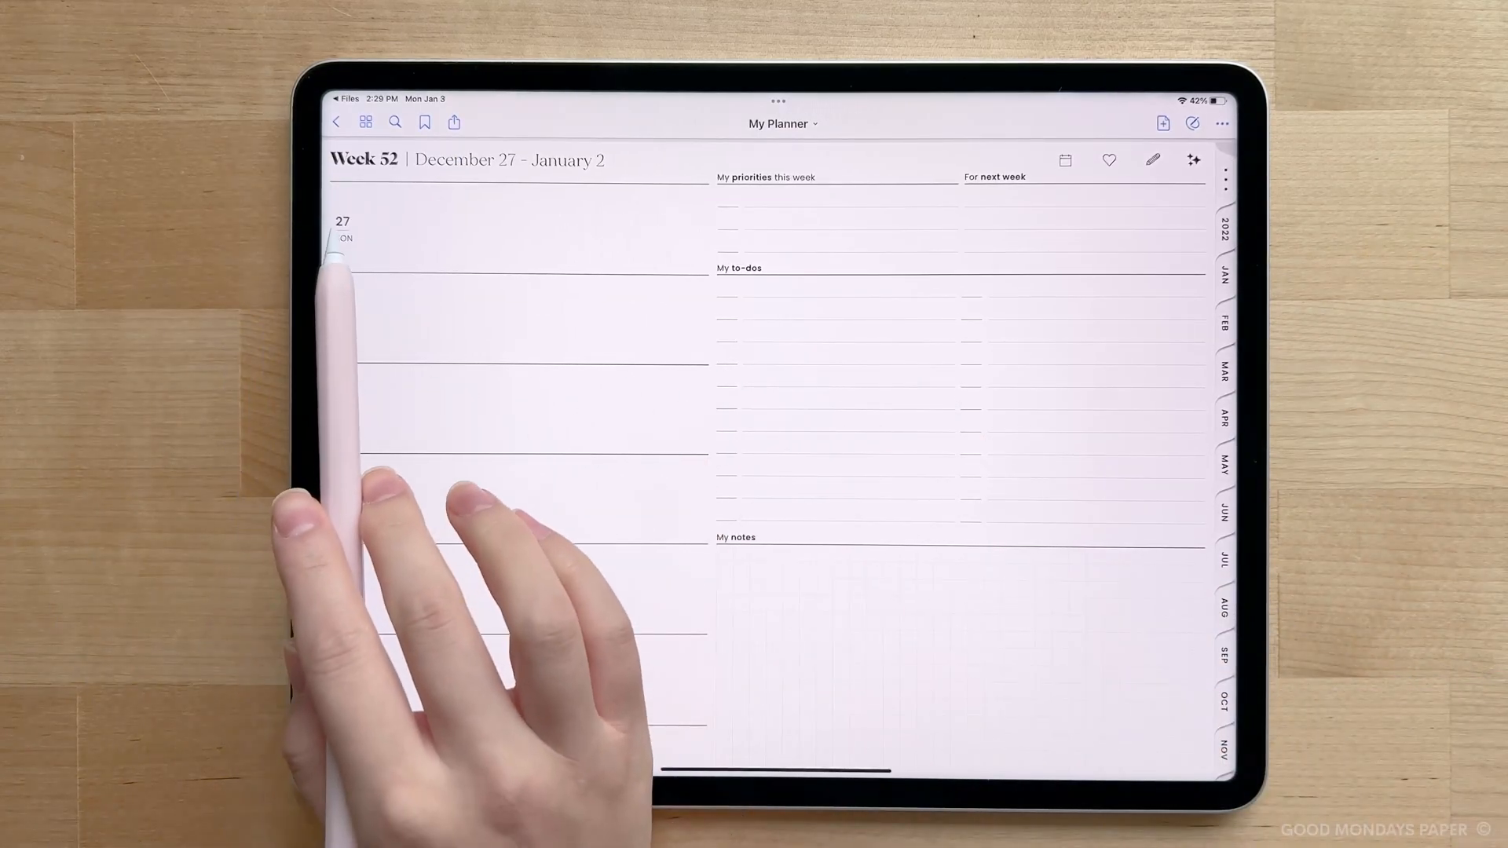
Jump to the 2022 year overview and trash the selected alternate cover pages
left_click(344, 230)
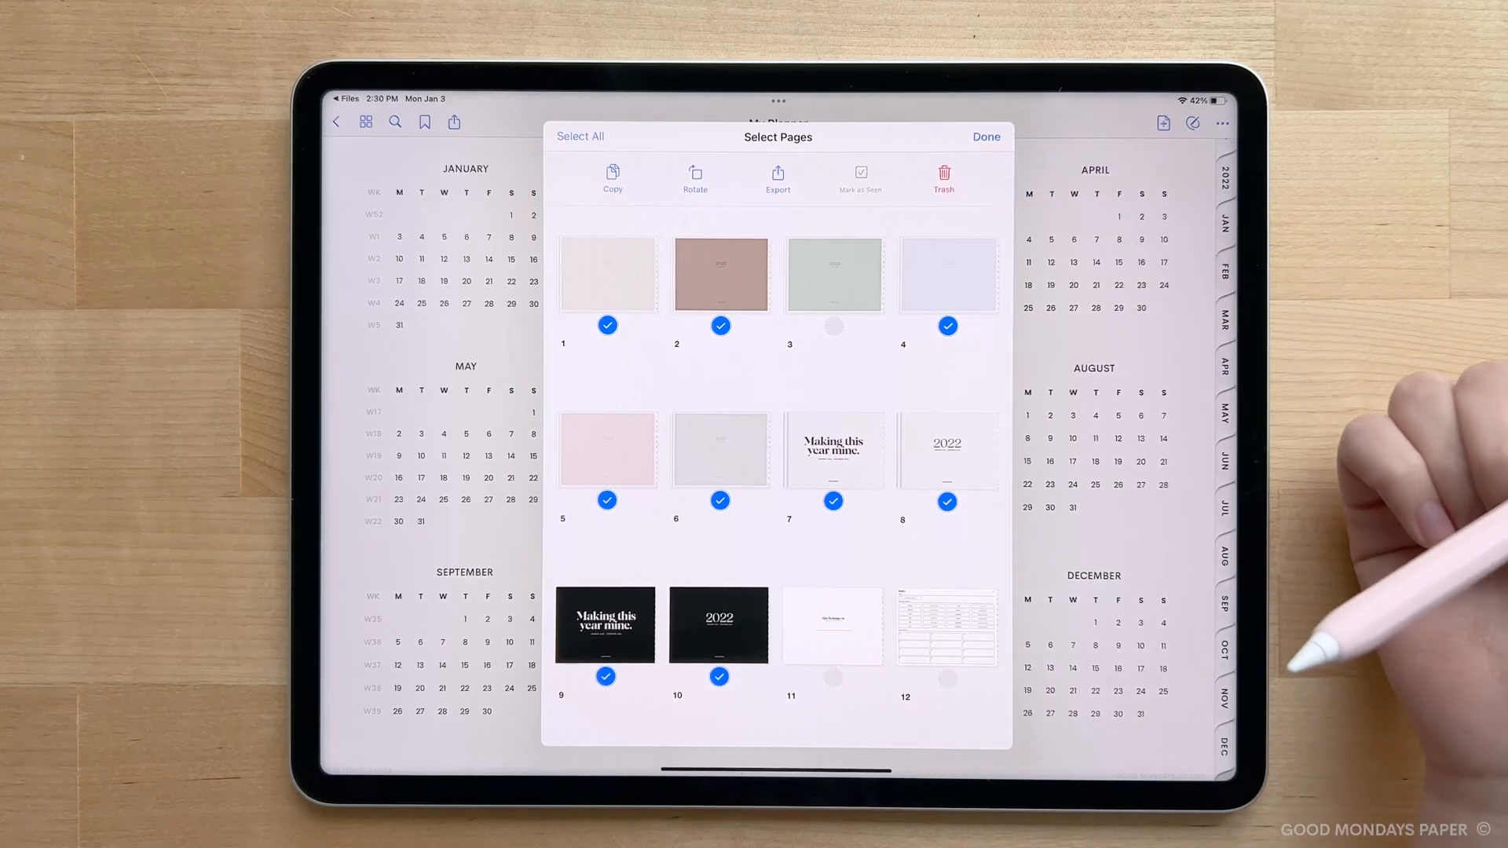
left_click(986, 136)
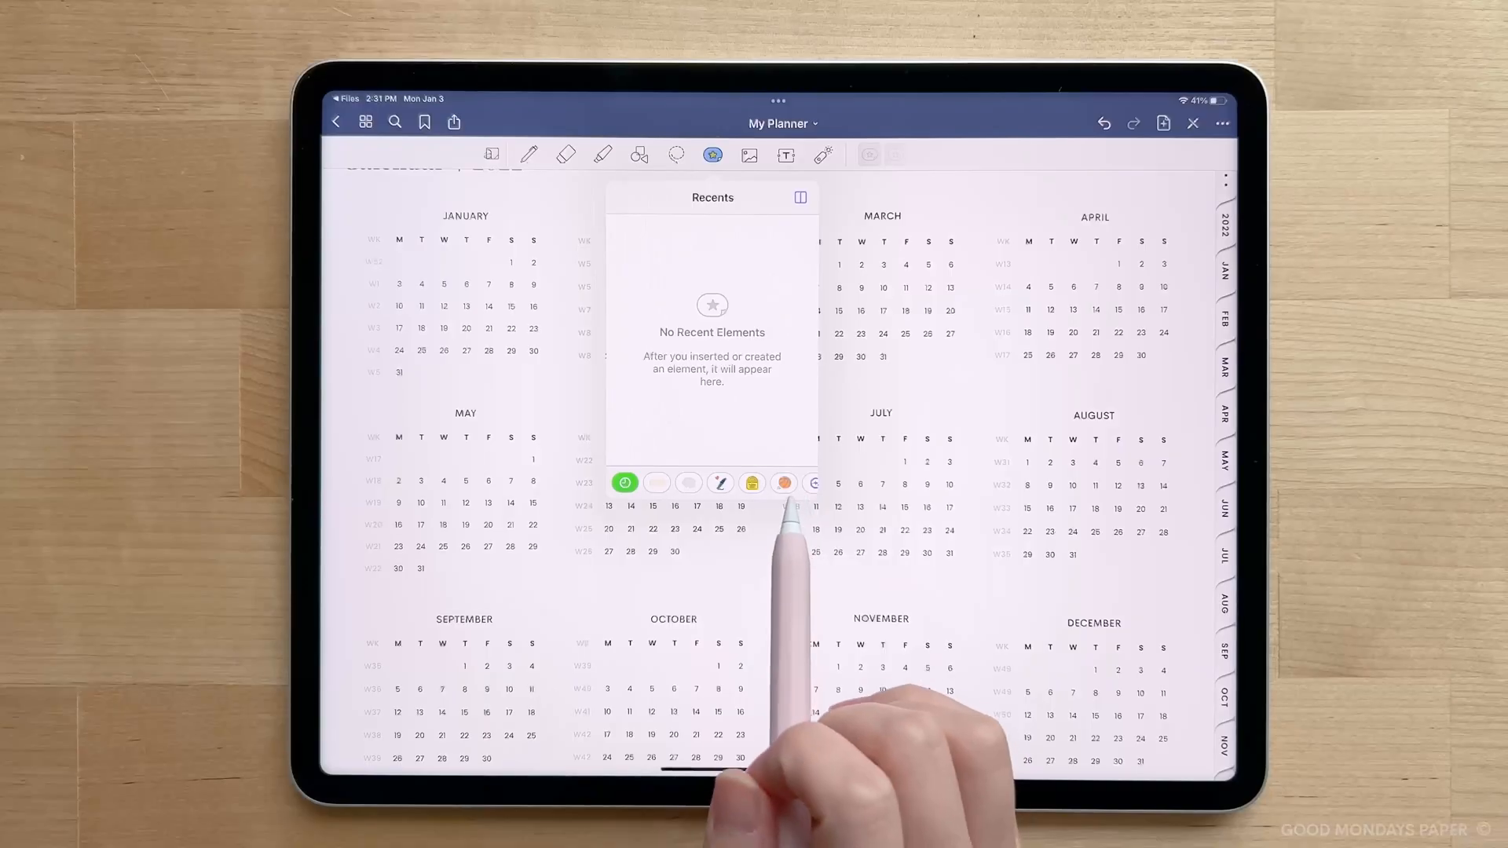
mouse_move(1295, 626)
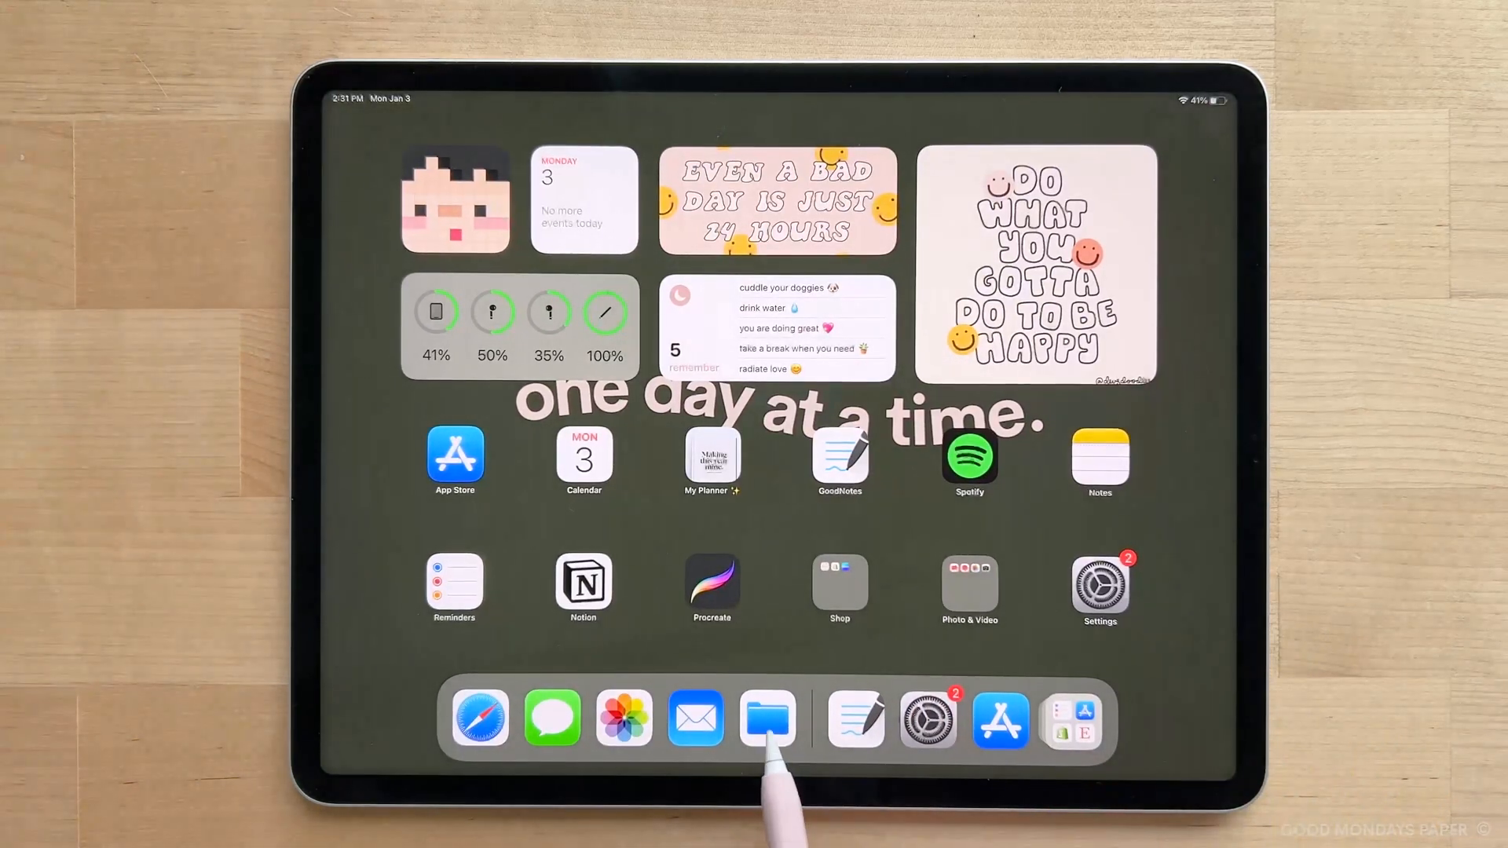
Open Everyday Stickers' Individual PNGs folder in Files and share all 137 images
left_click(767, 720)
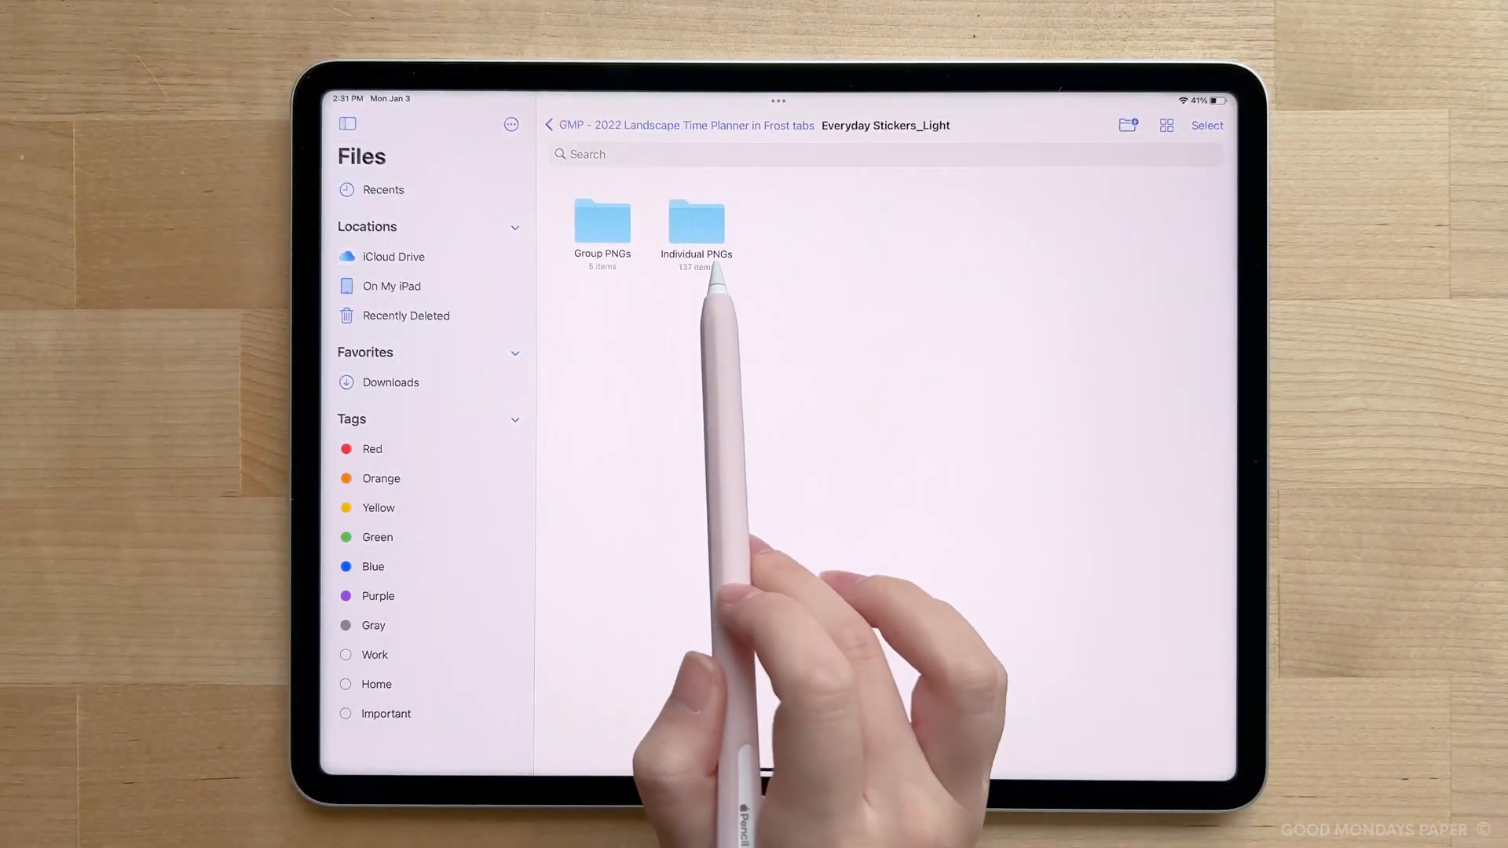
double_click(697, 223)
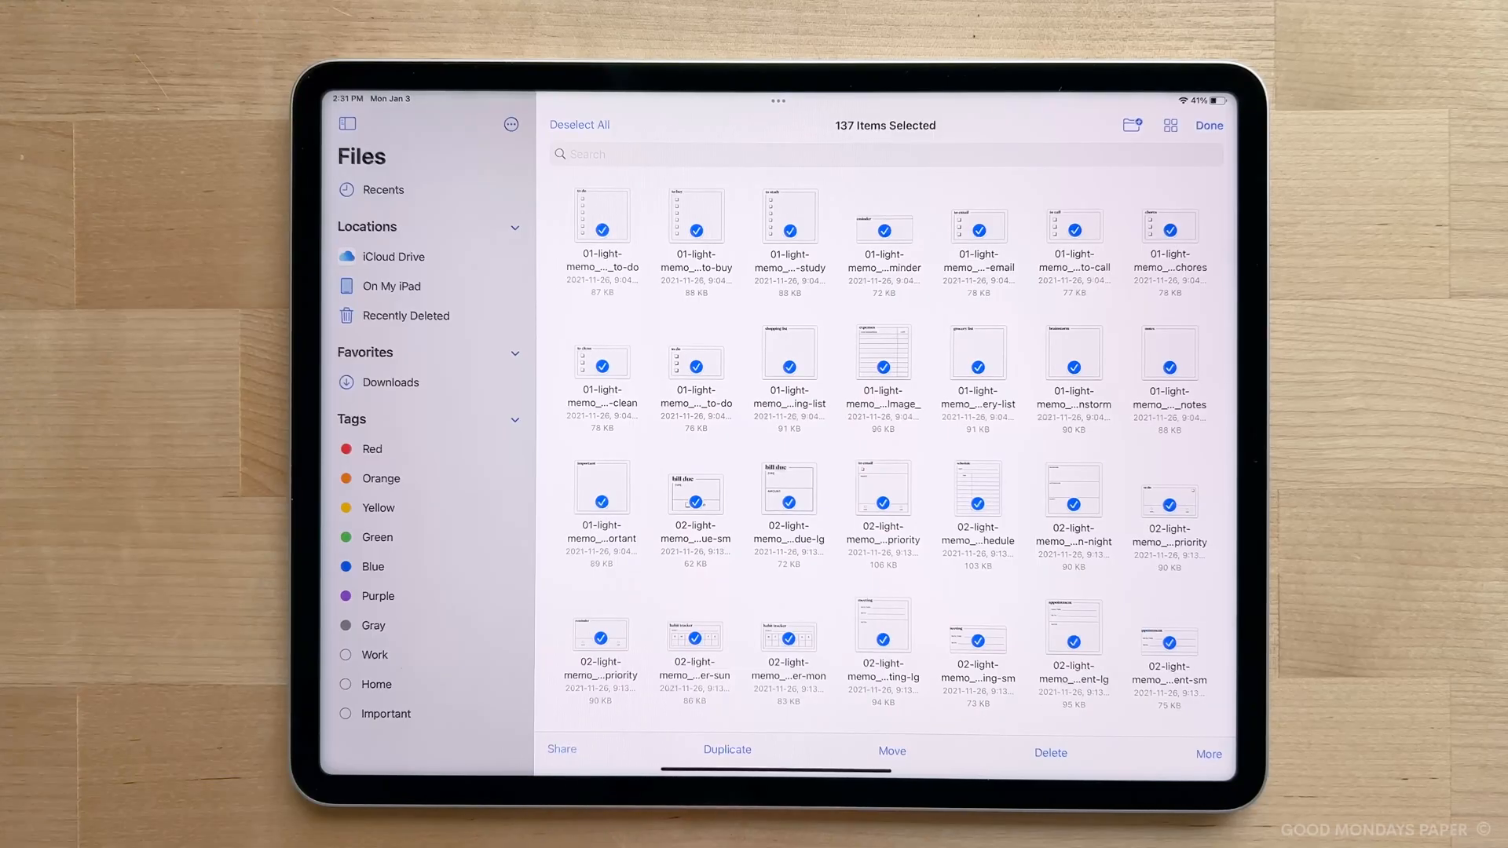
left_click(562, 750)
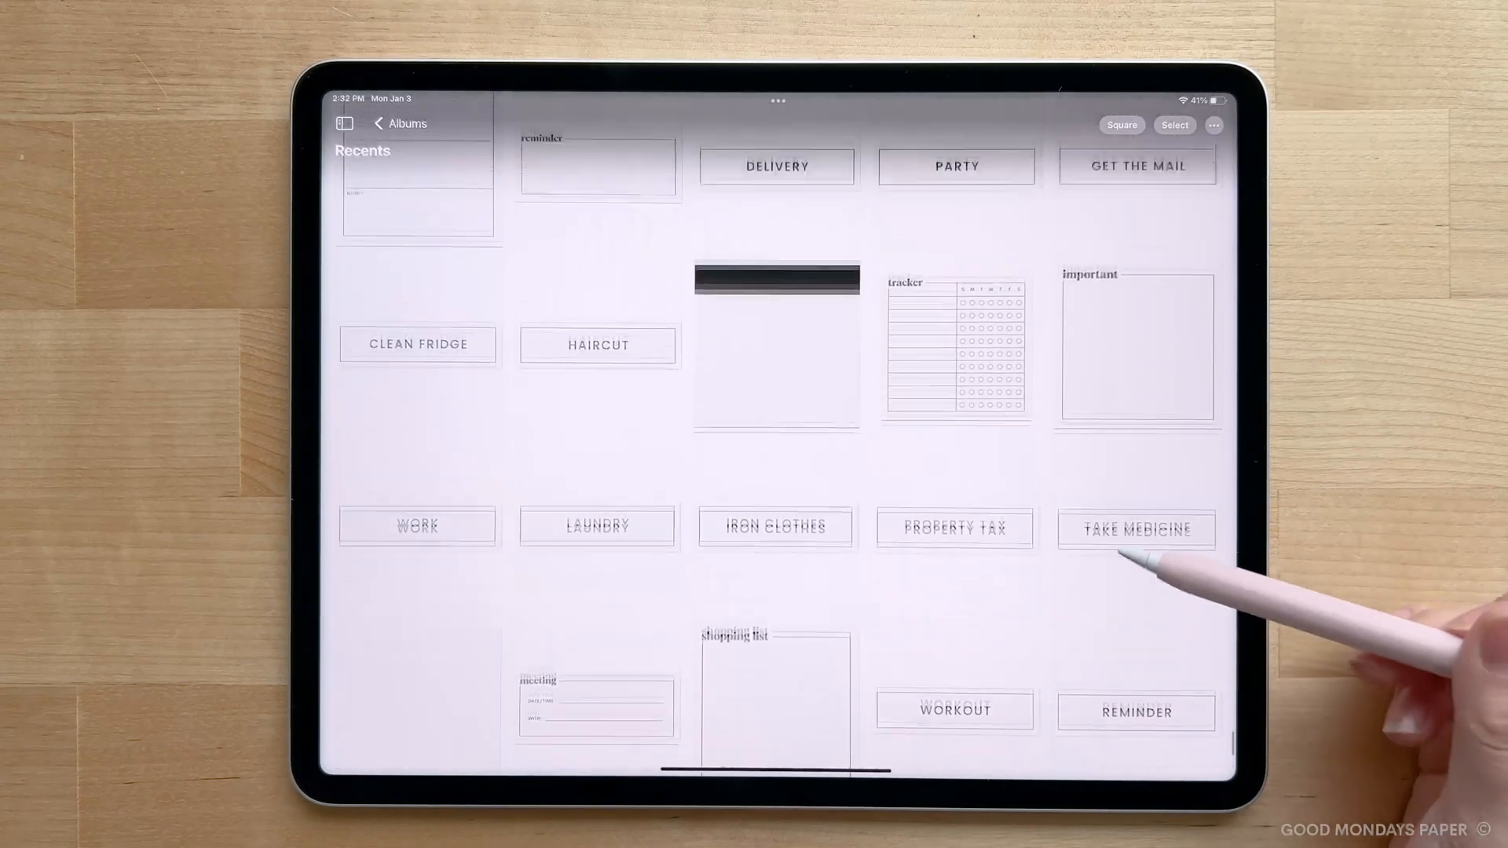
scroll("down", 3)
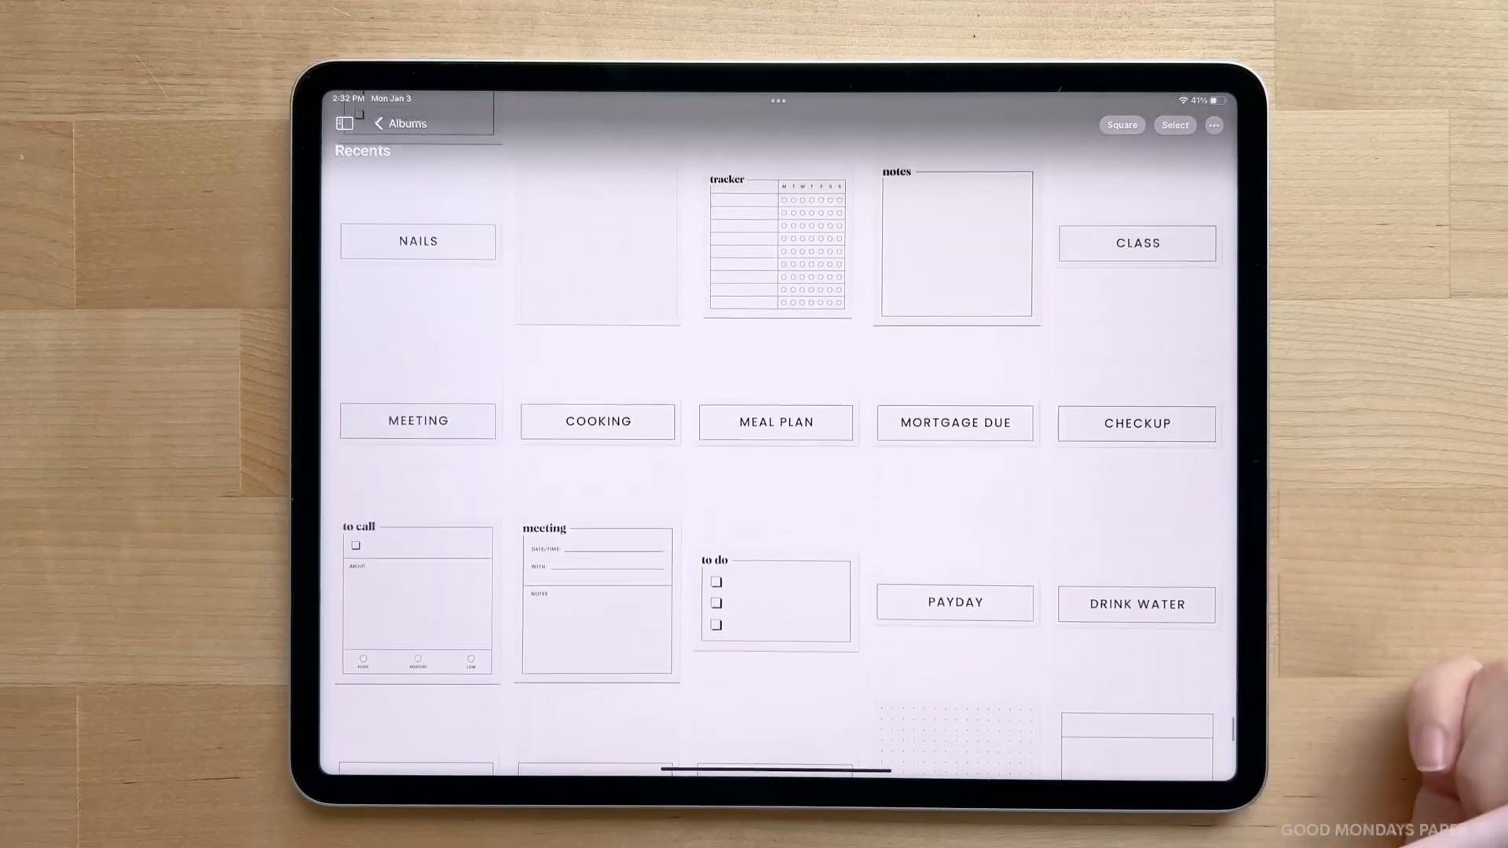
scroll("down", 3)
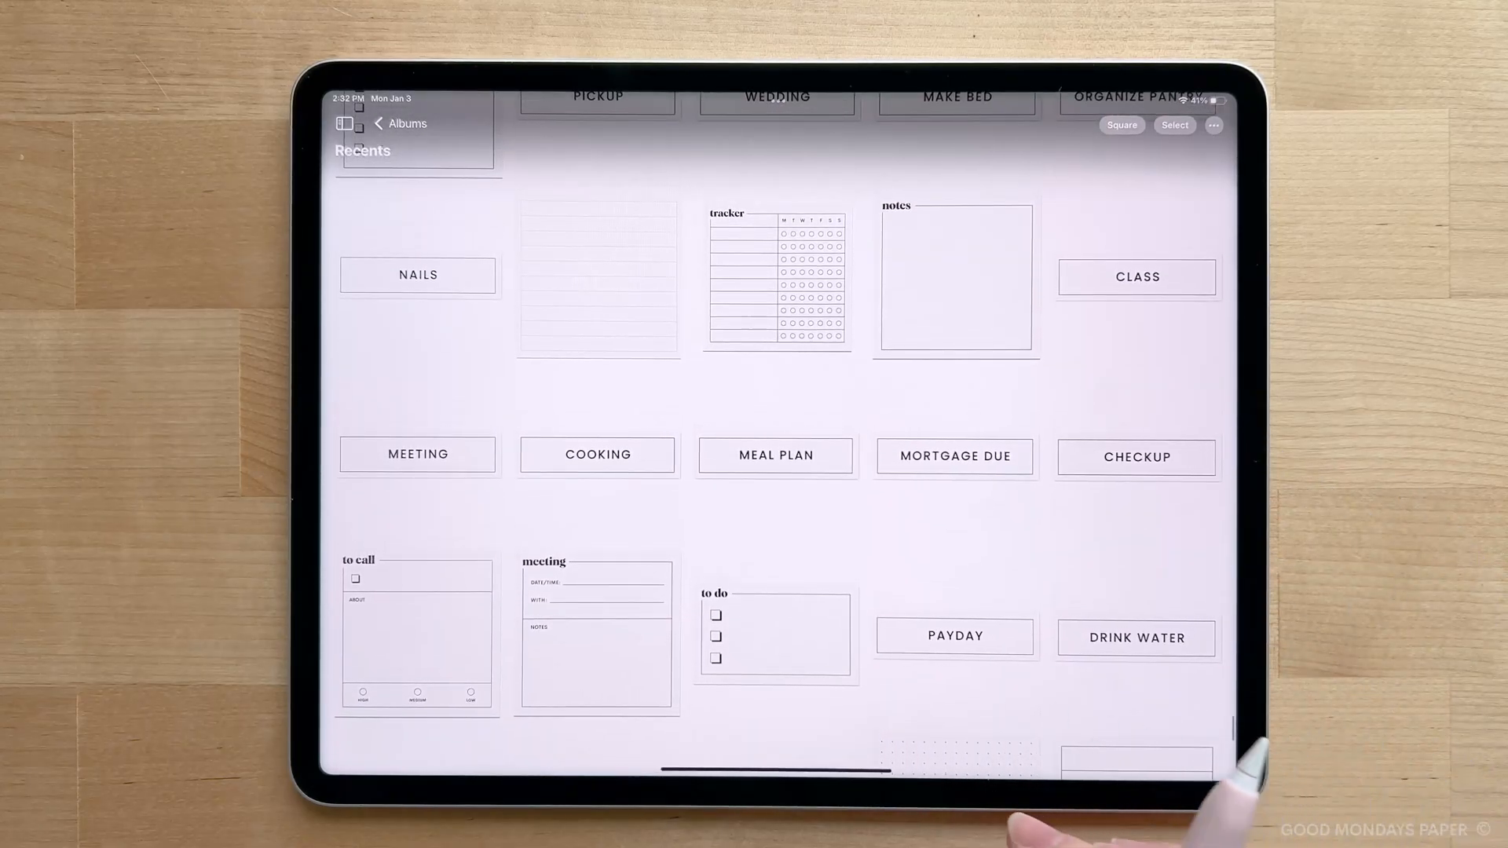
scroll("down", 3)
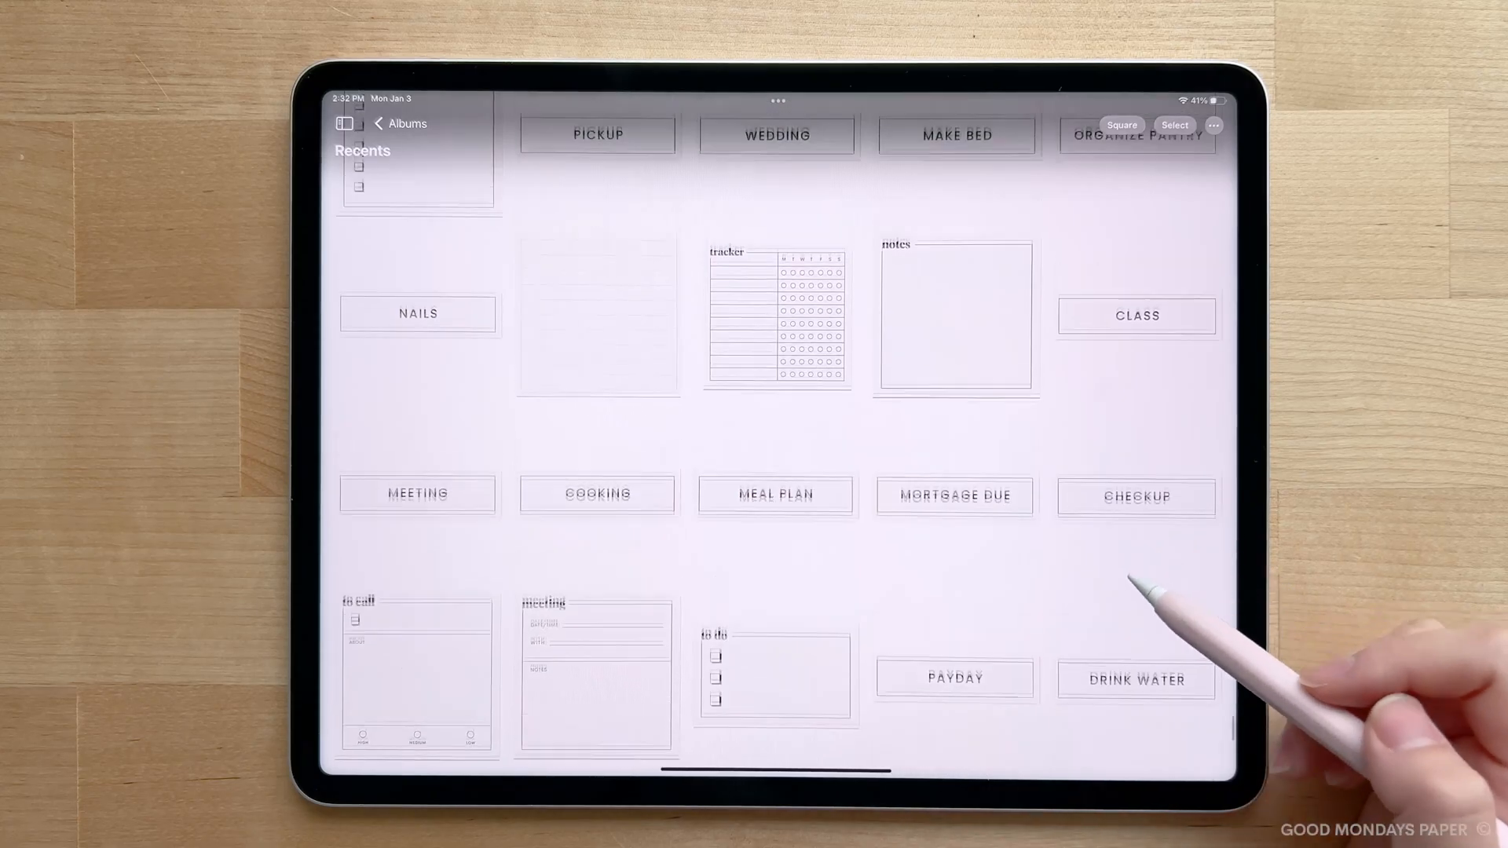
scroll("down", 3)
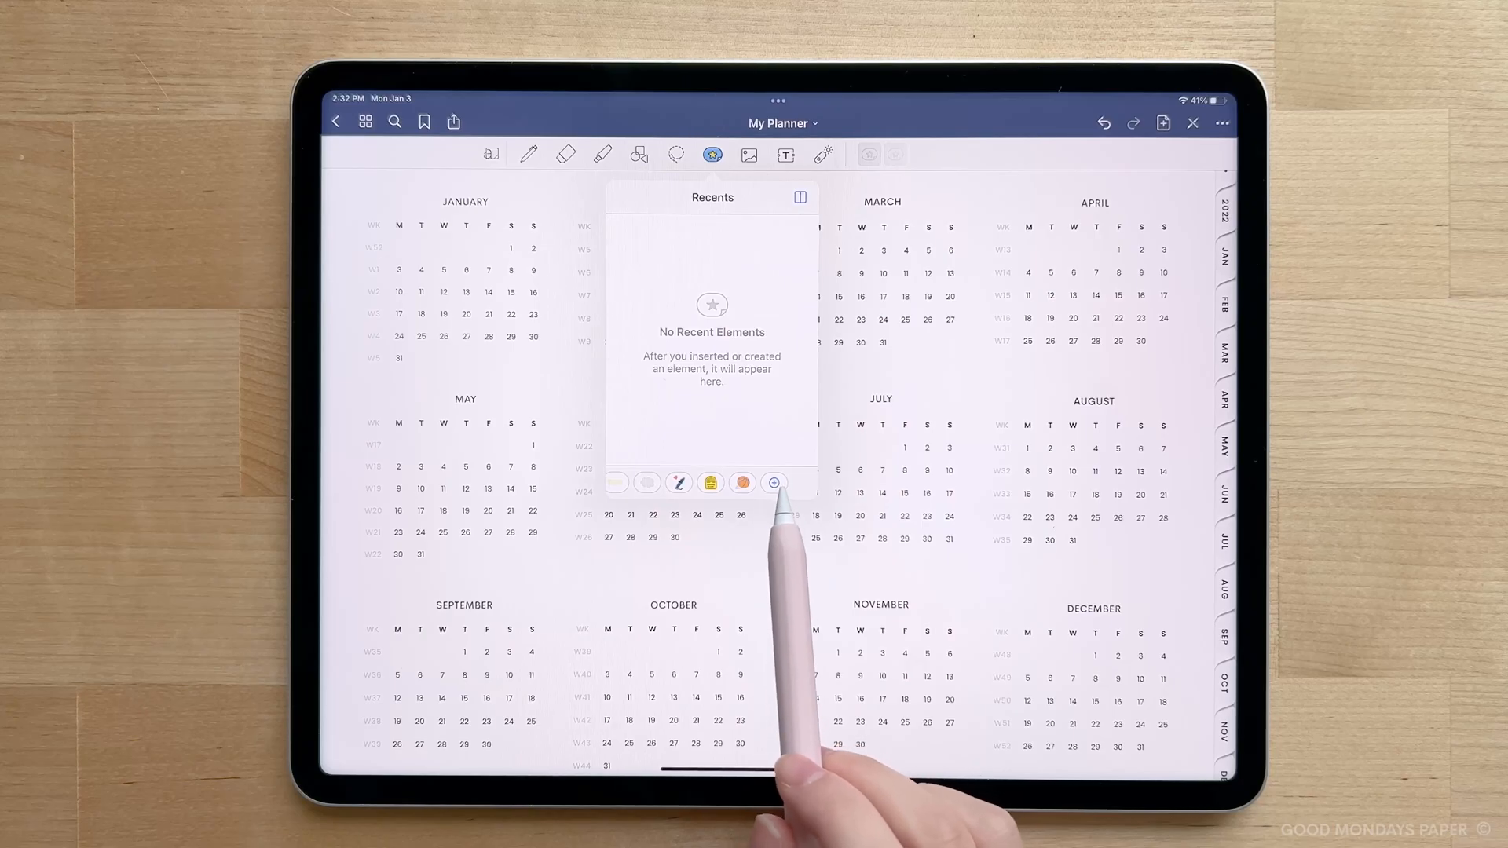
Create the 'Good Mondays Stickers' collection and browse photos for sticker images to add
left_click(774, 482)
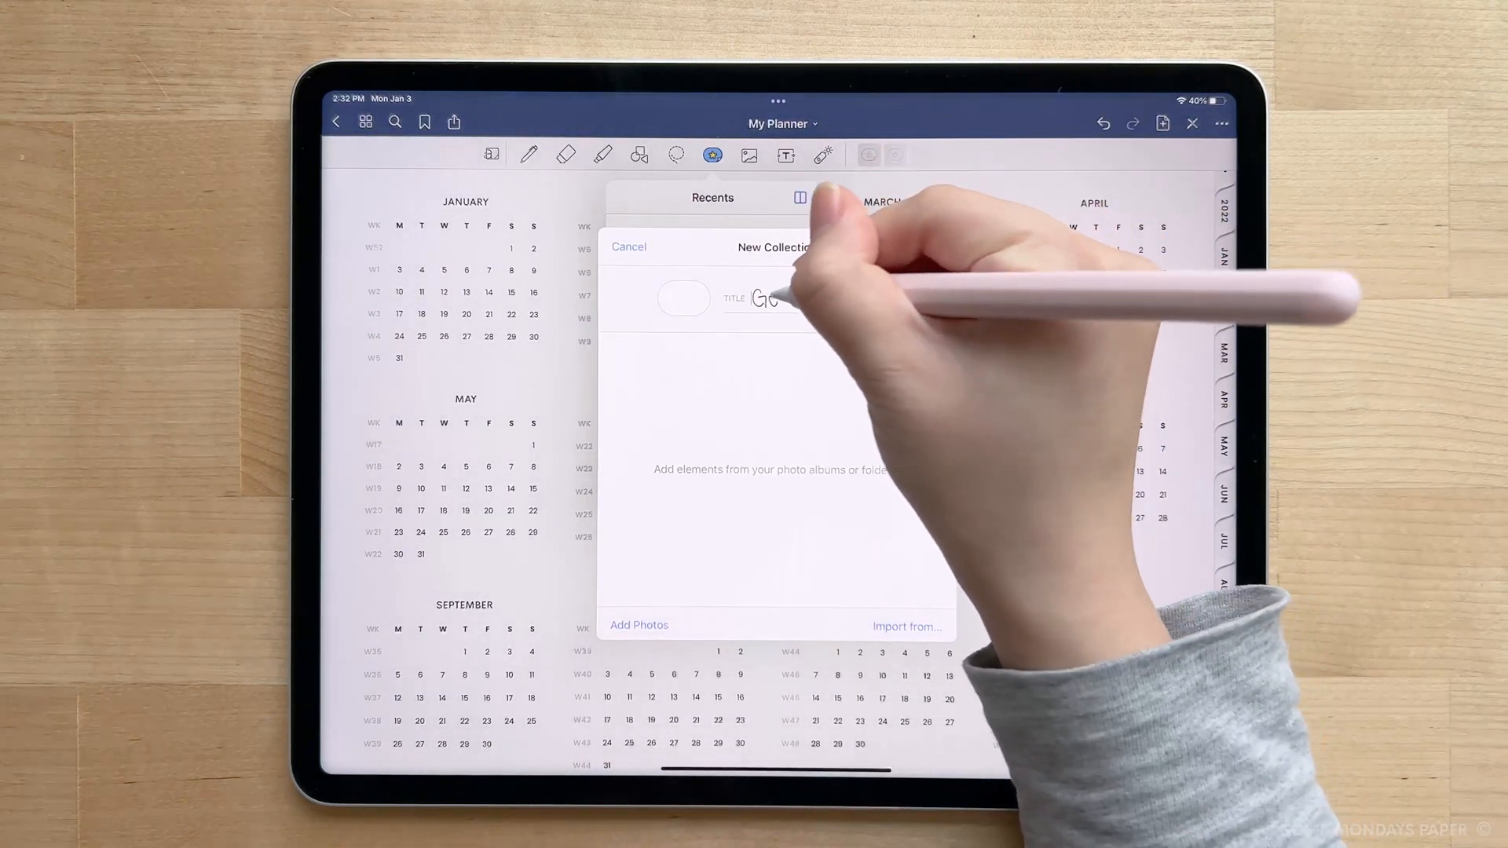
type("Good Mondays Sticke")
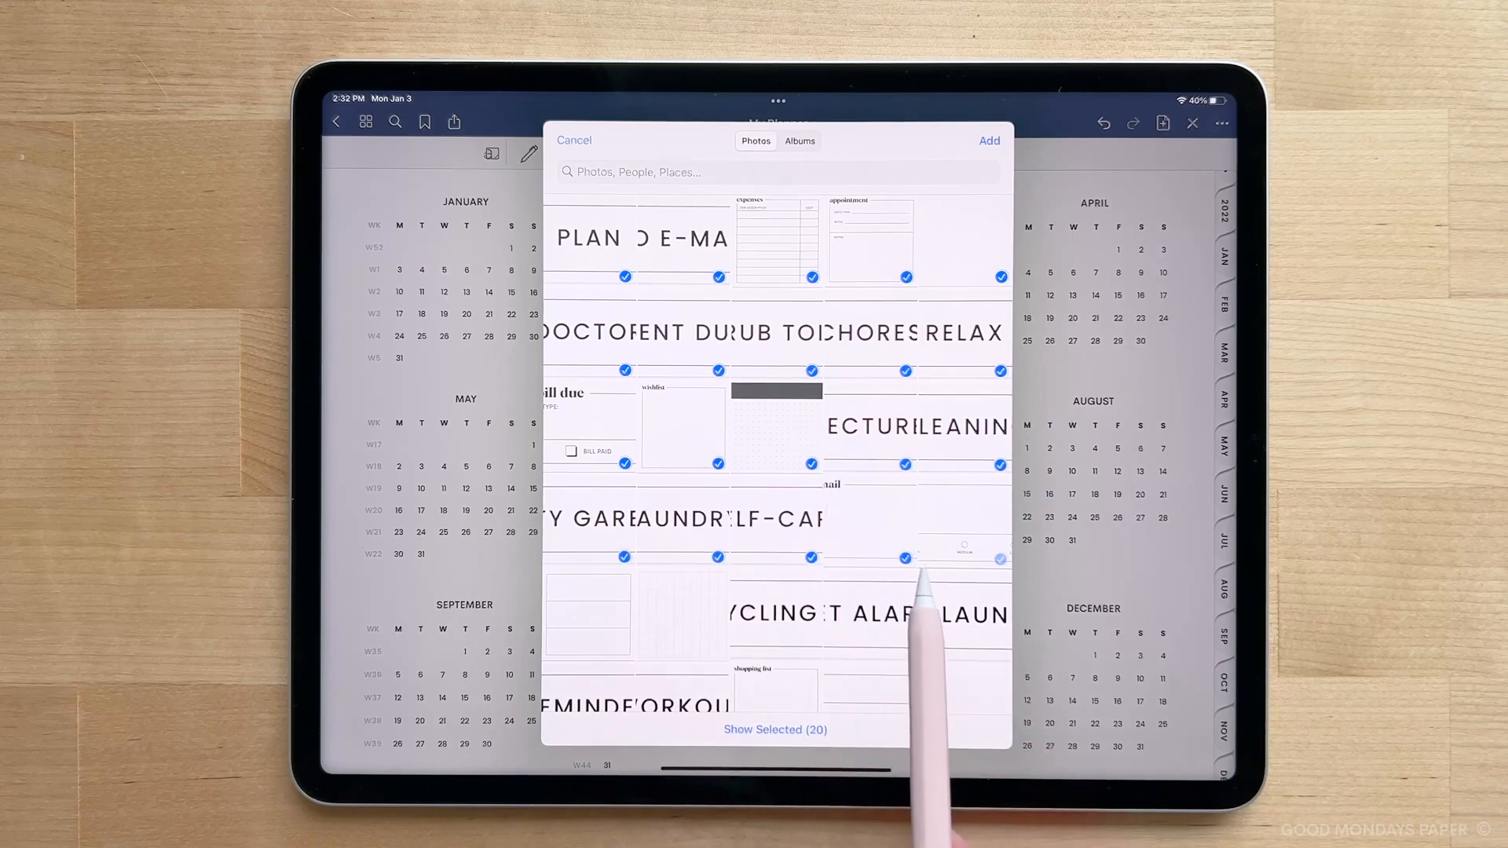
scroll("down", 3)
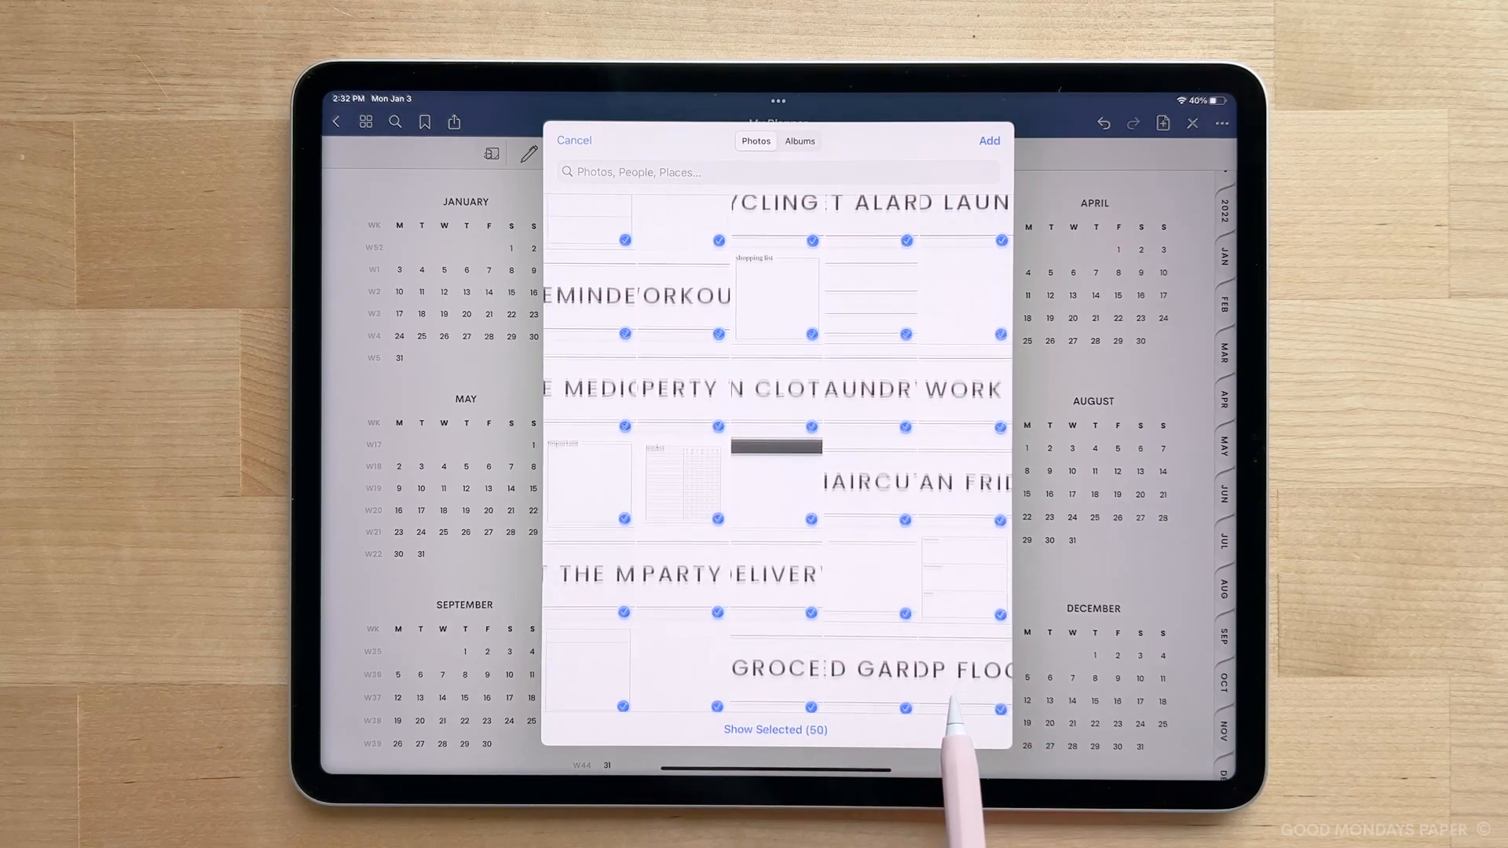
scroll("down", 3)
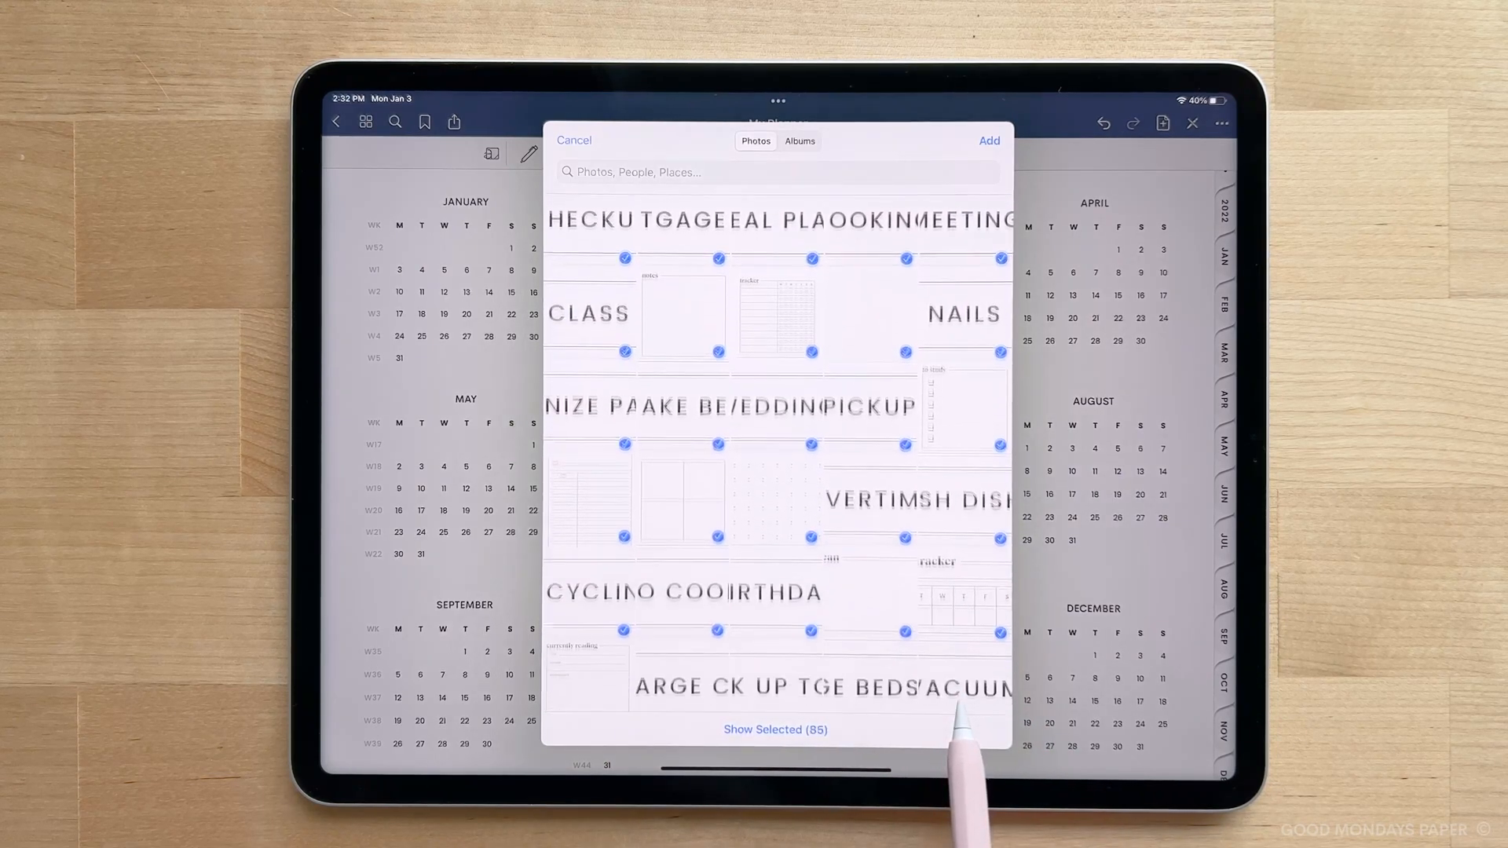
scroll("down", 3)
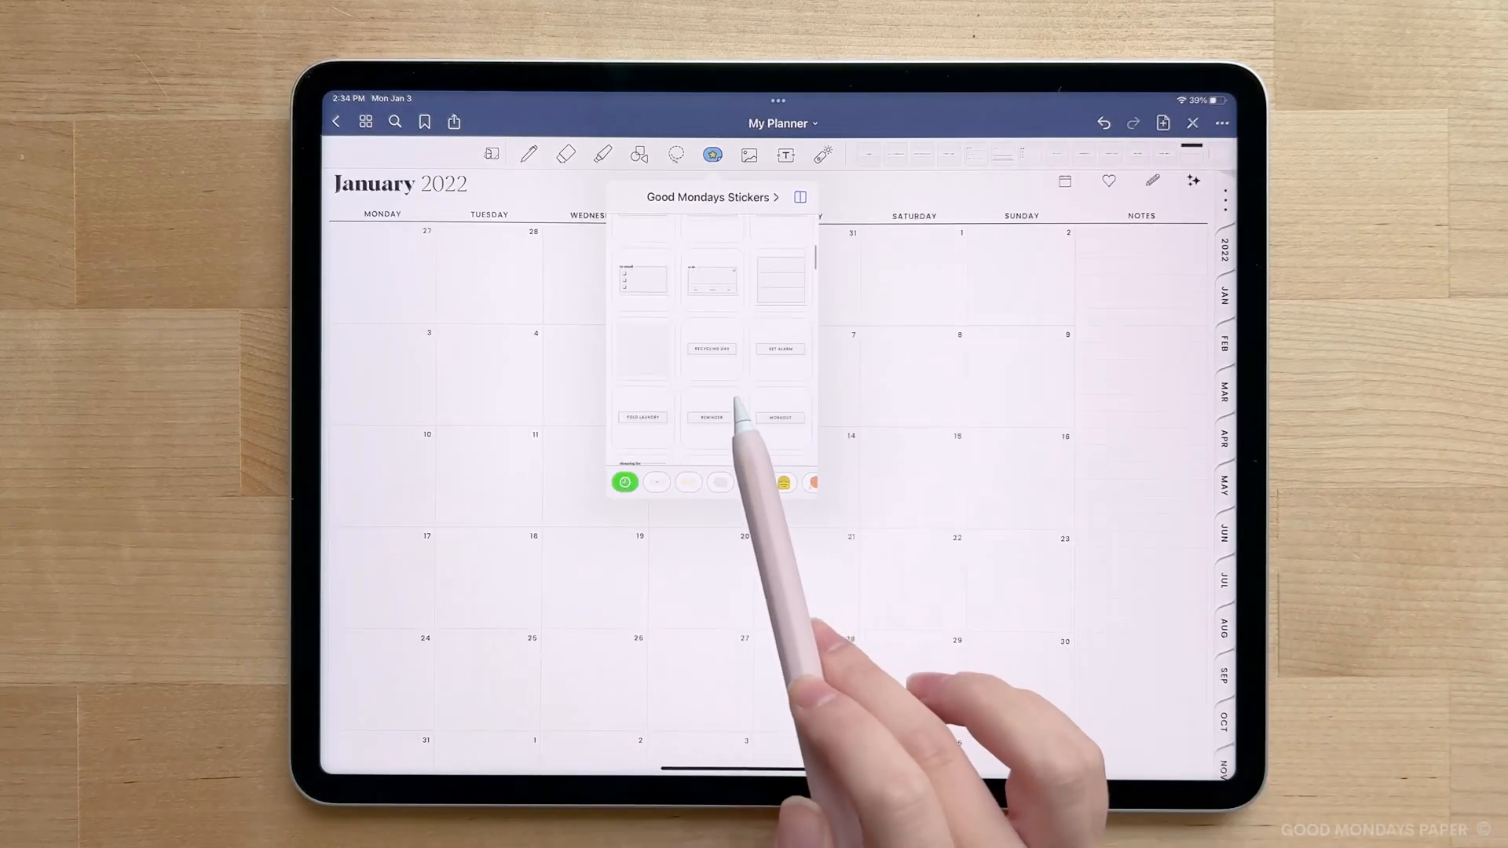
Scroll through the Good Mondays Stickers collection in the Elements panel
scroll("down", 3)
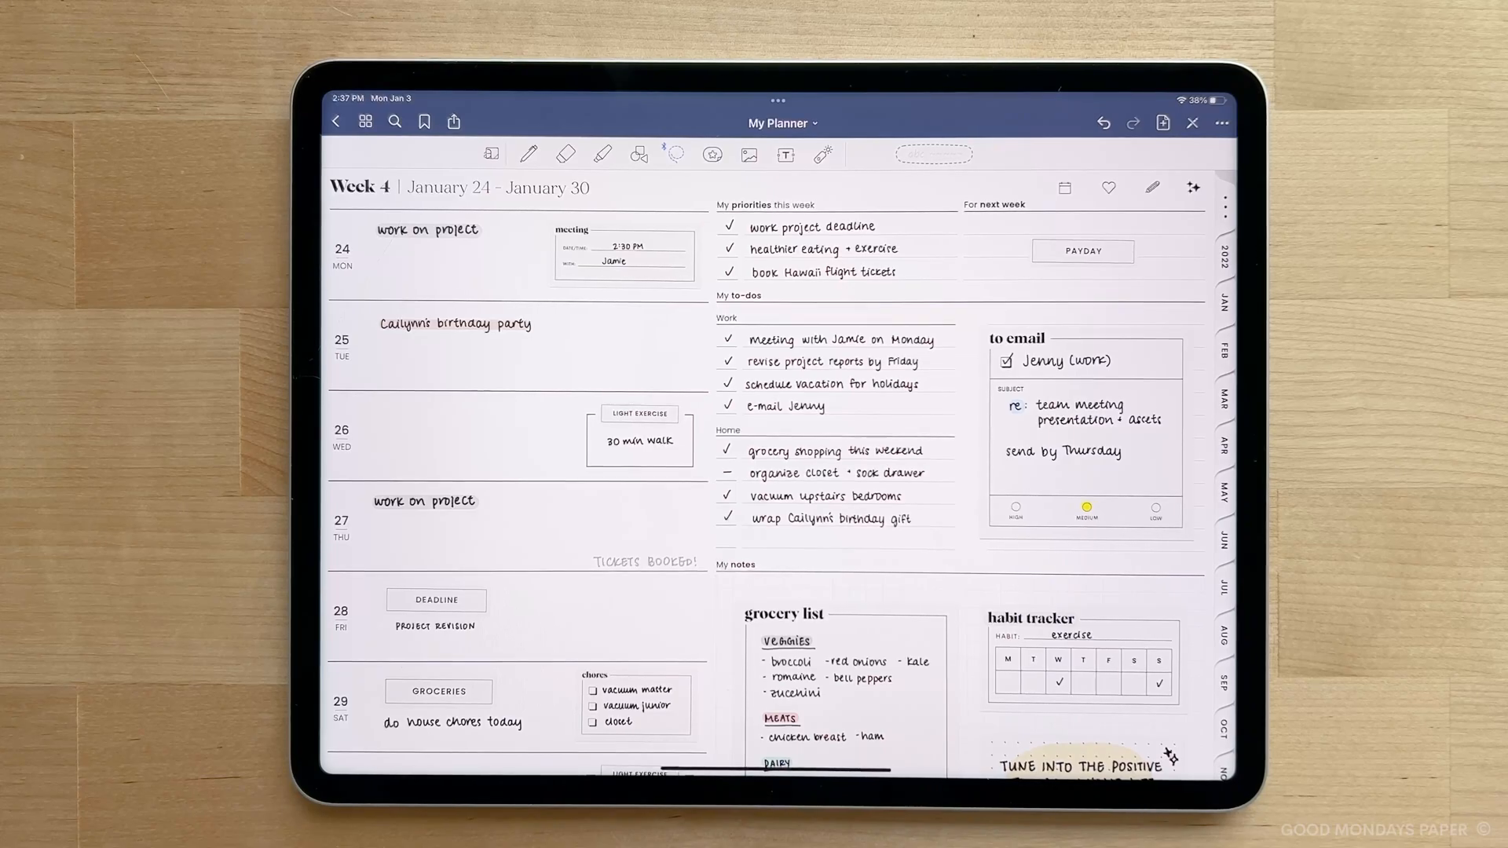
scroll("down", 3)
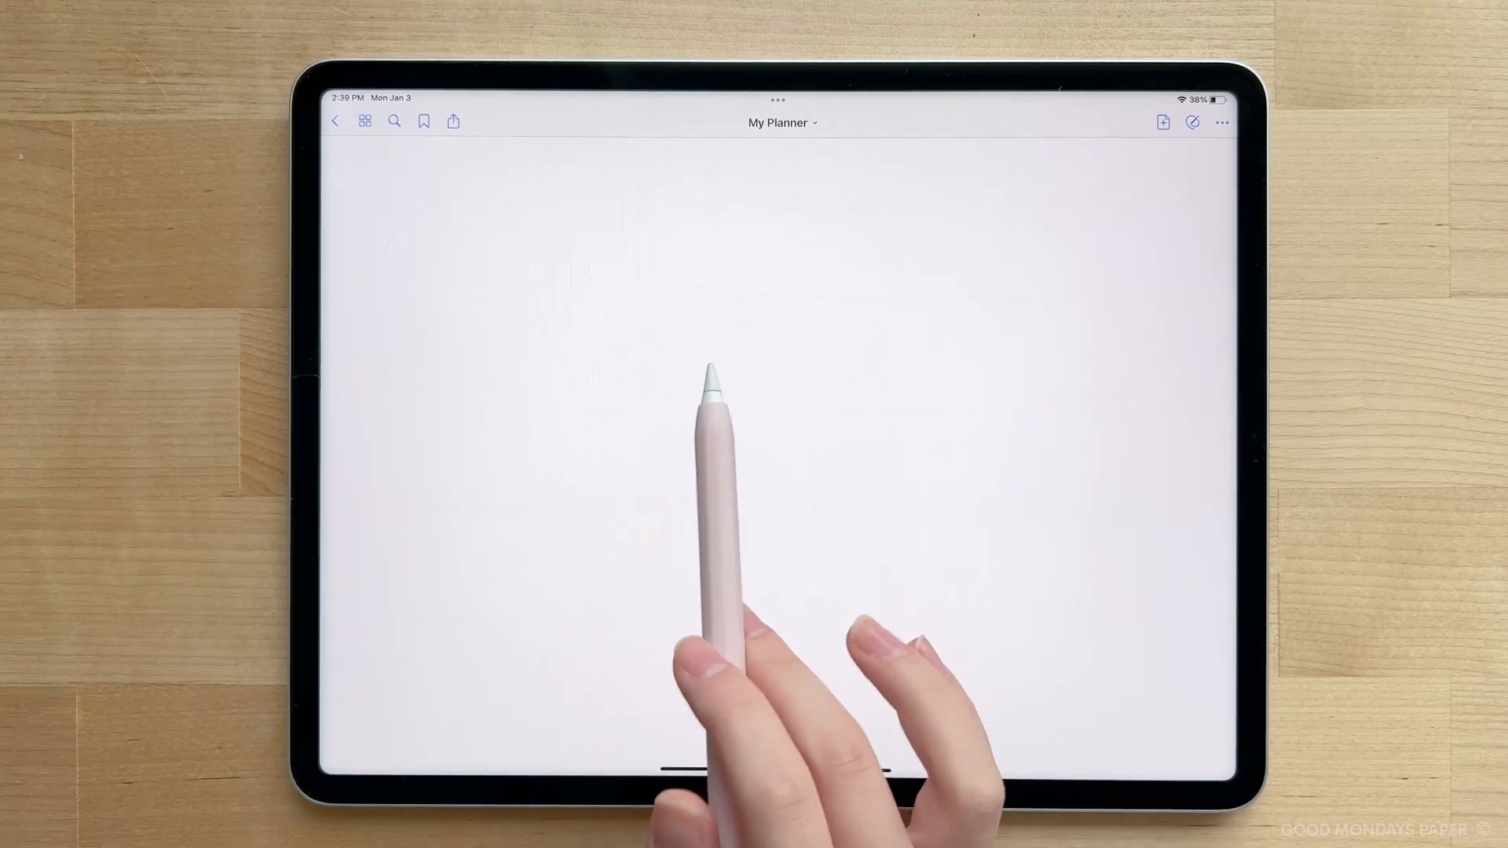
Go to the planner's Notepad page and open note section 4
left_click(1033, 353)
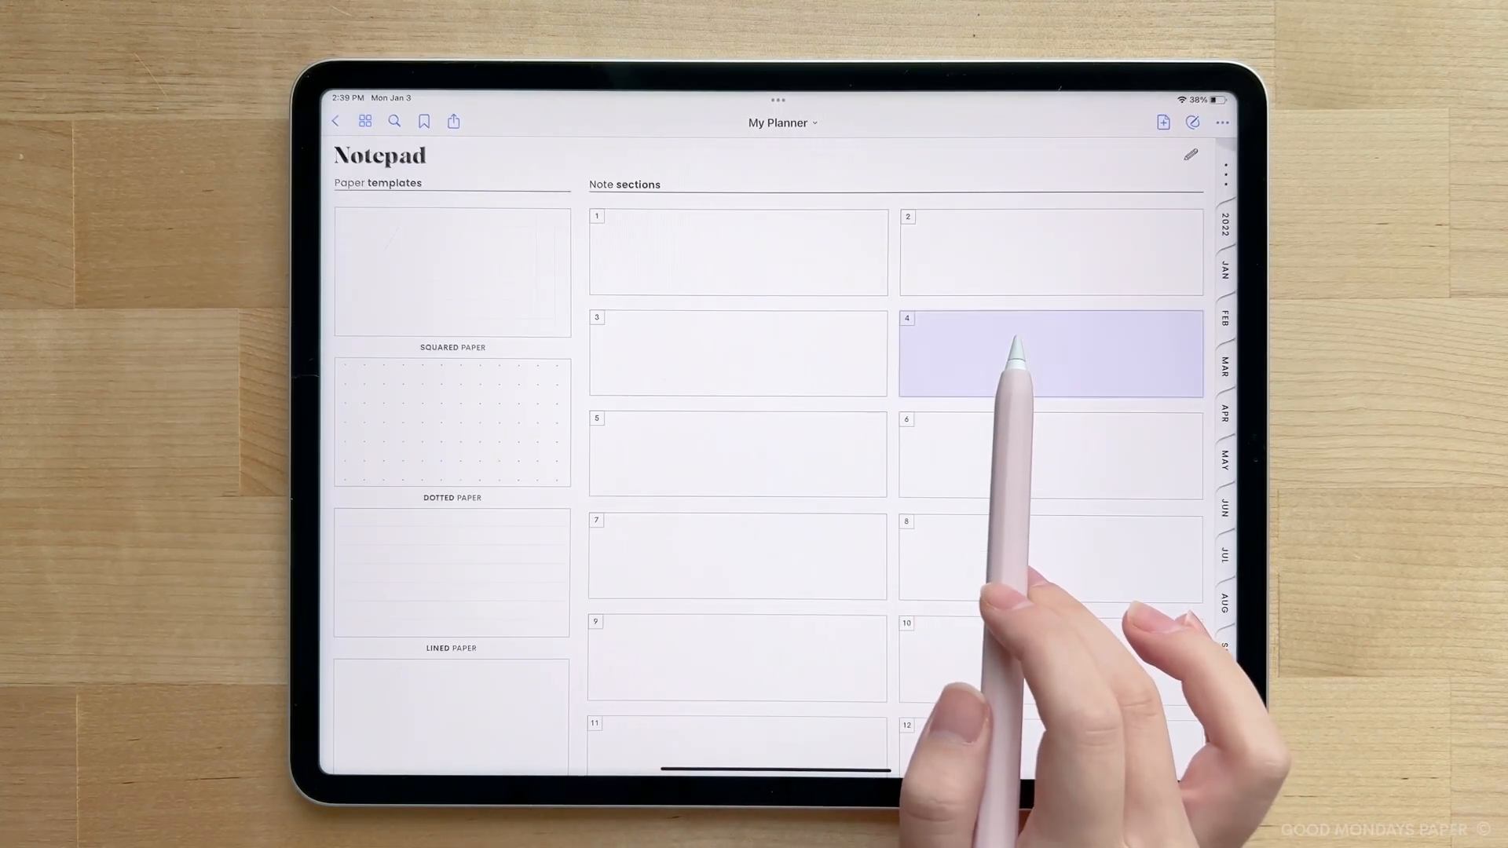
left_click(1050, 353)
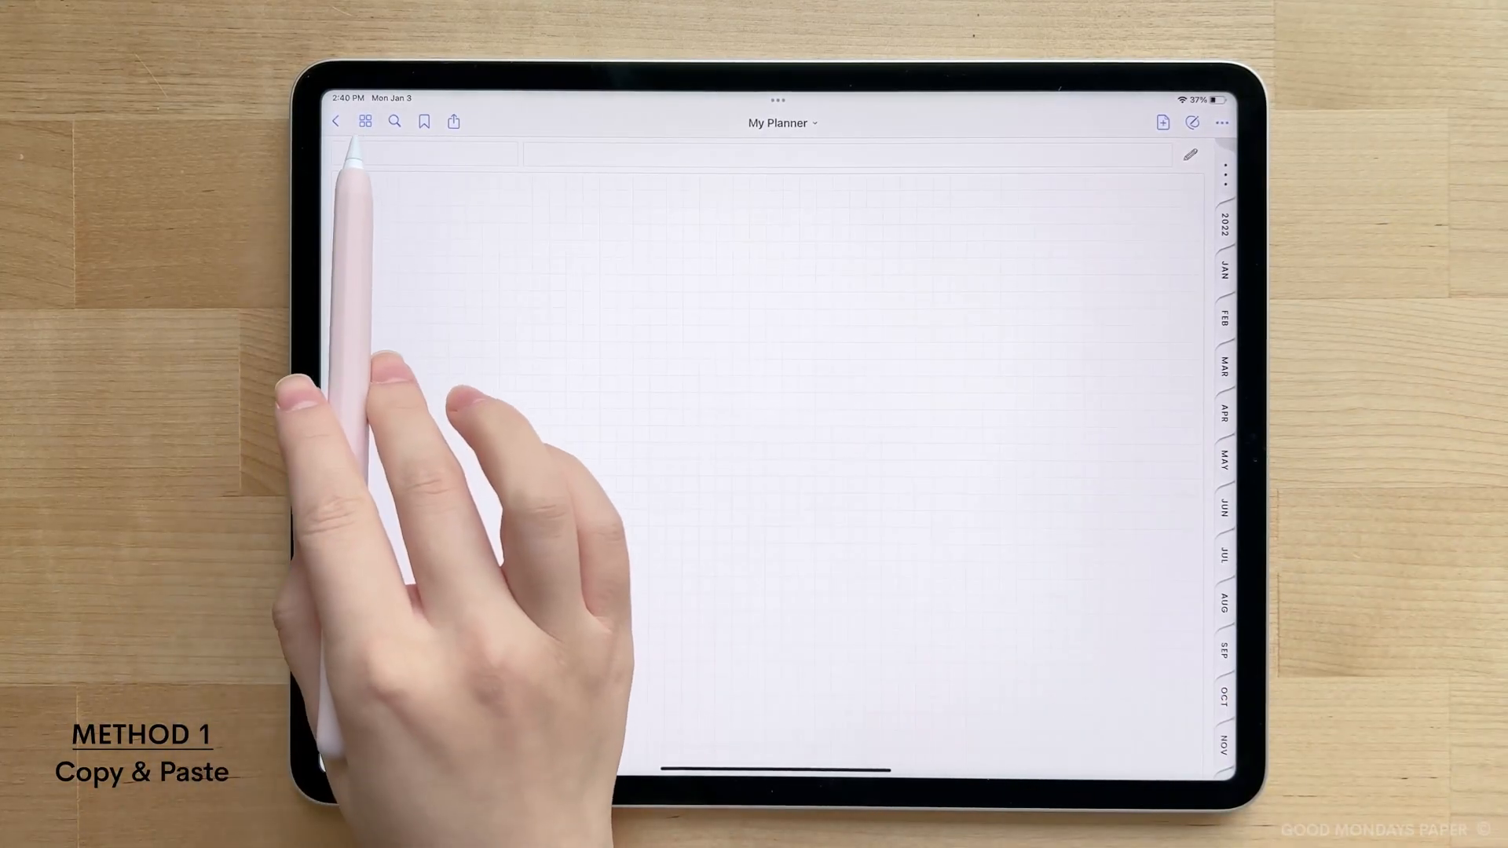
Browse page thumbnails down to the later pages and open the Week 1 (January 3–9) page
left_click(366, 123)
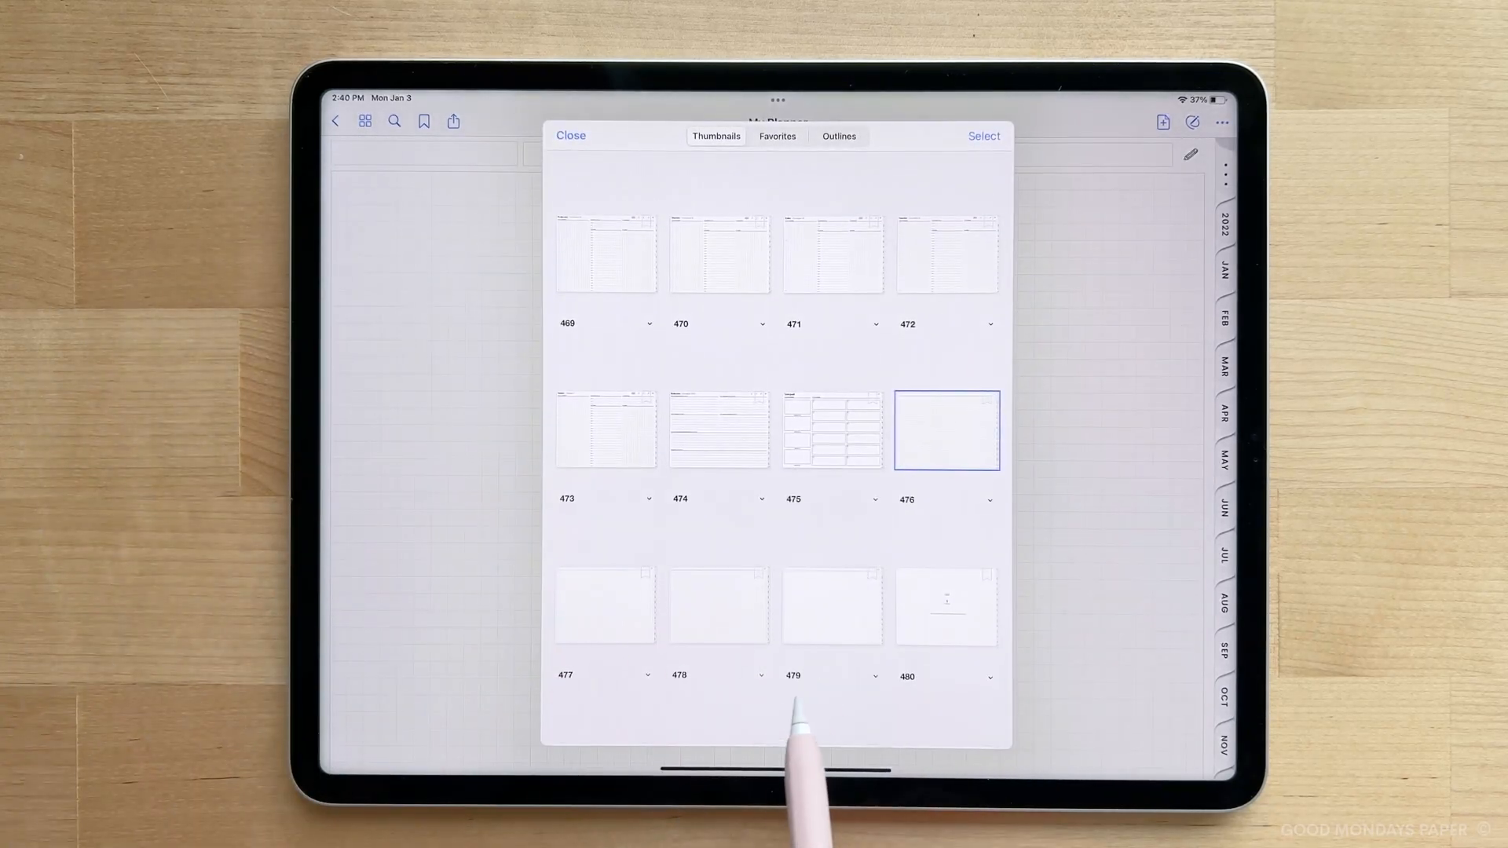
scroll("down", 3)
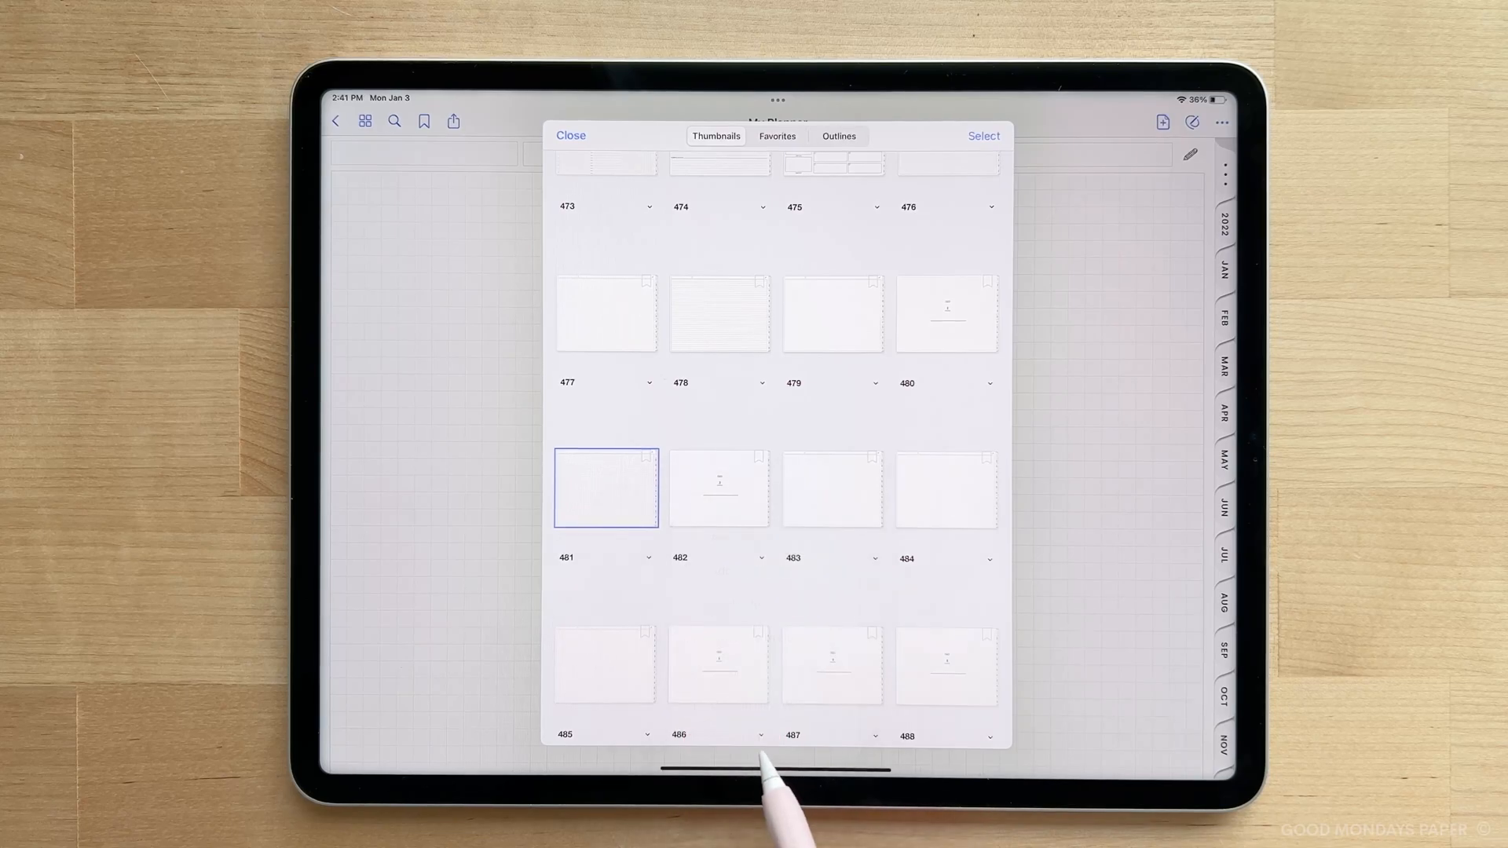
left_click(569, 135)
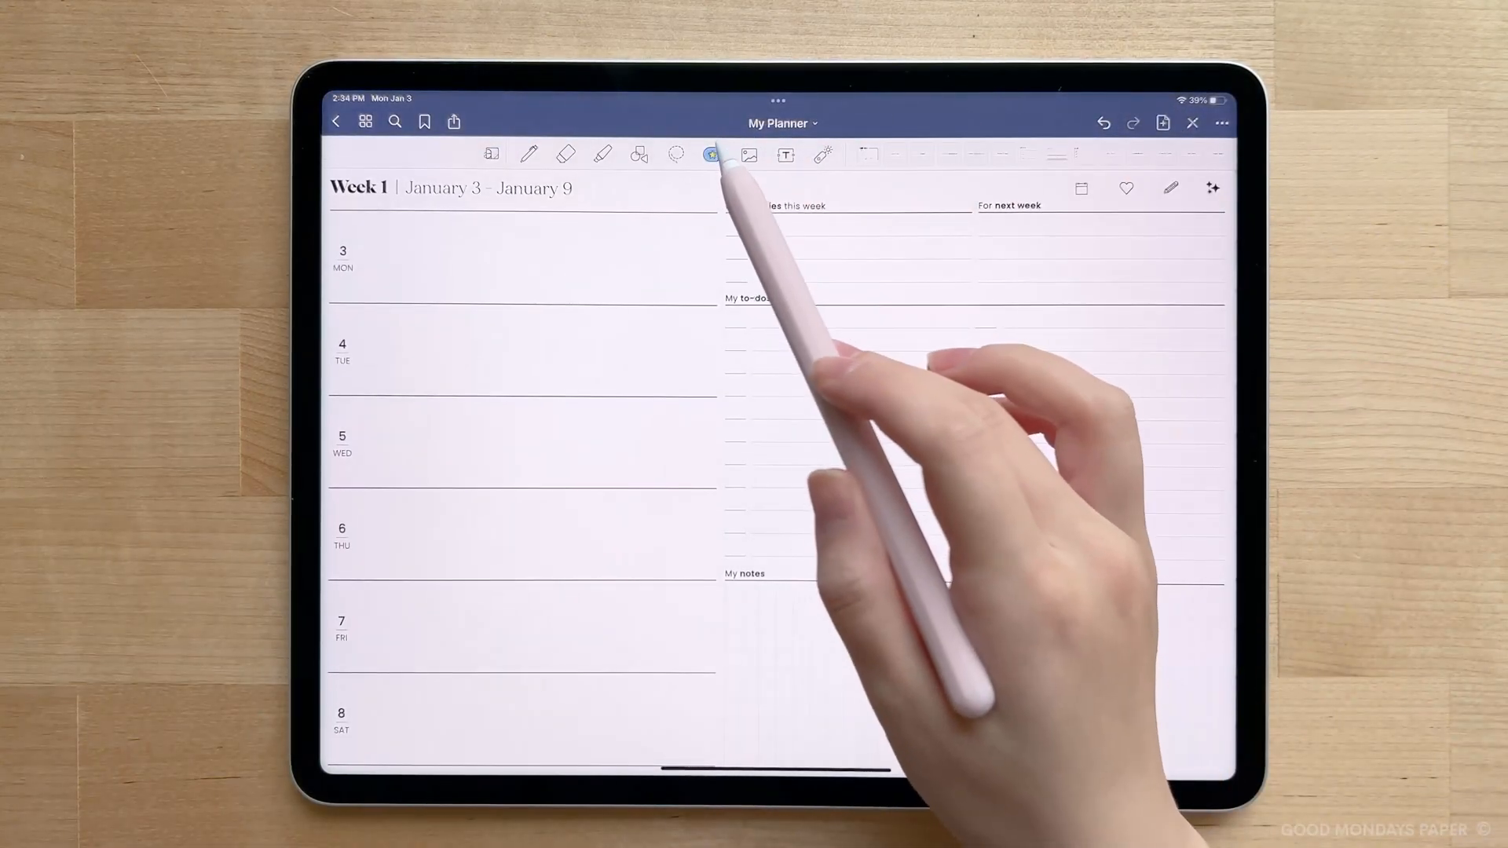
Place a meeting sticker from the collection, shrunk to fit Monday January 3's row
left_click(711, 154)
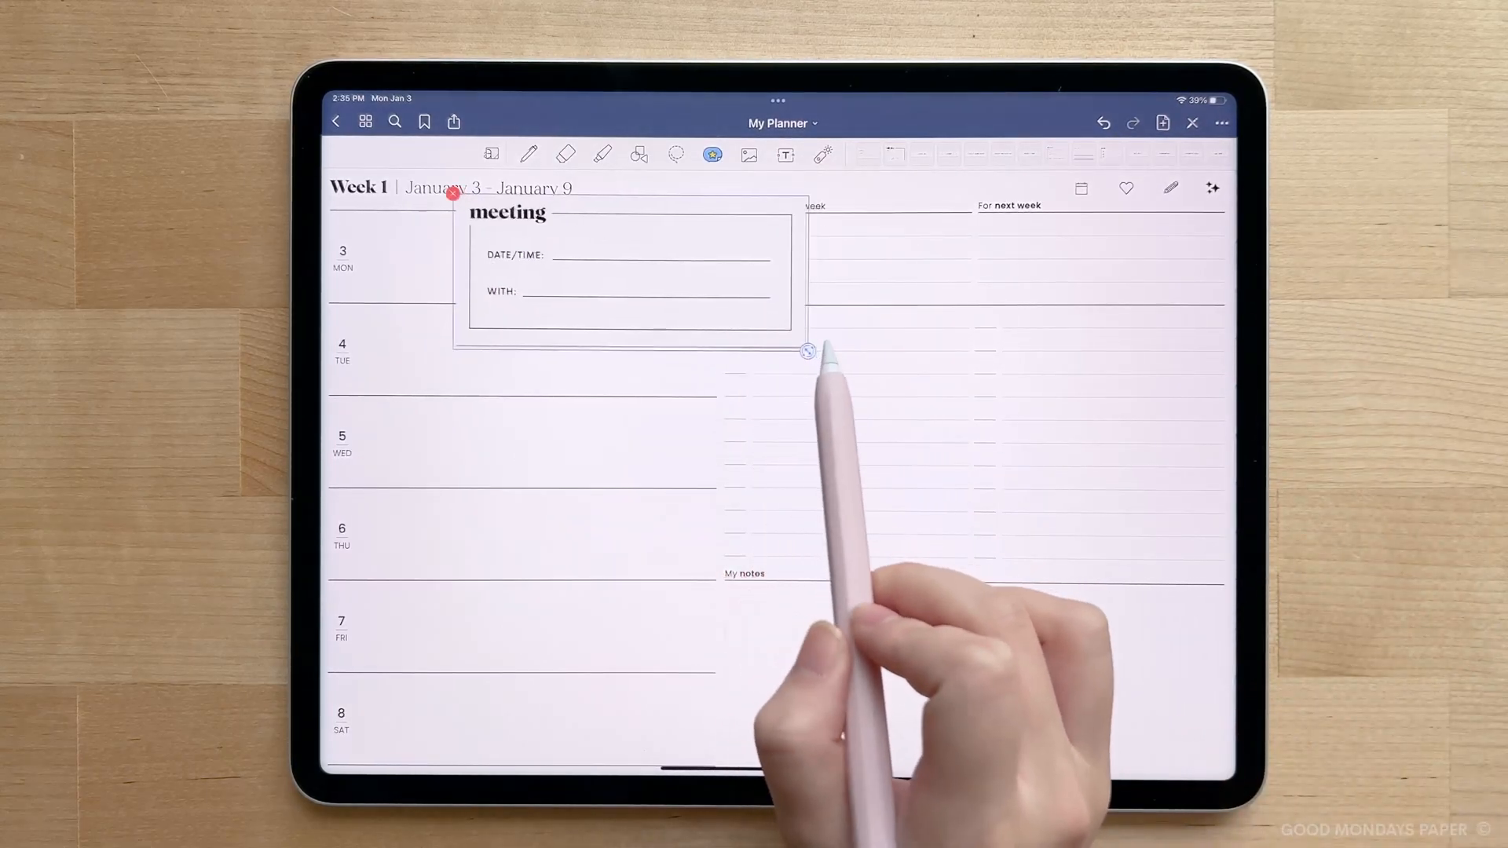
left_click_drag(808, 351, 714, 289)
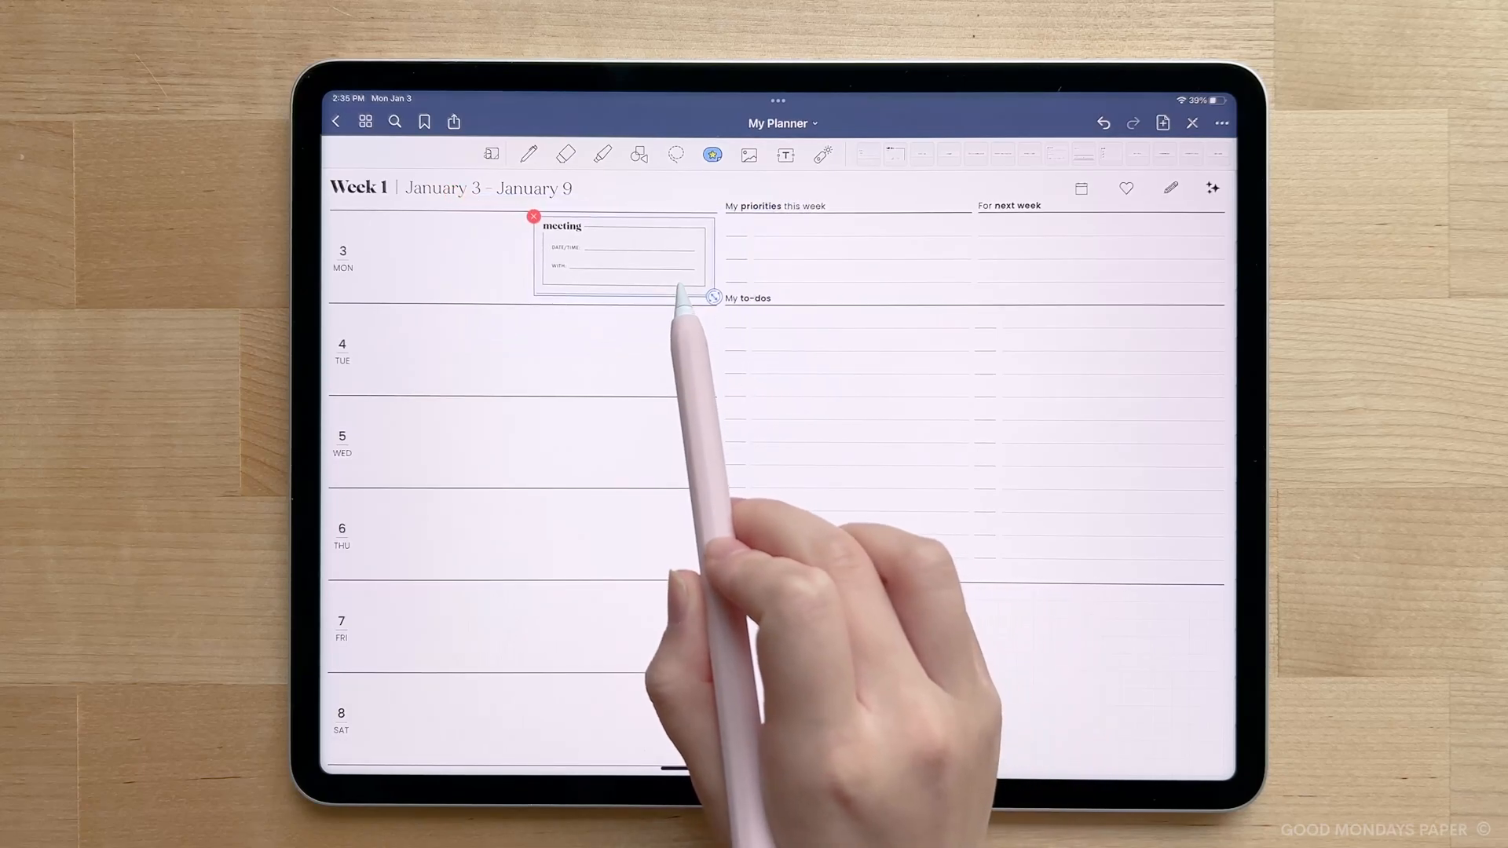